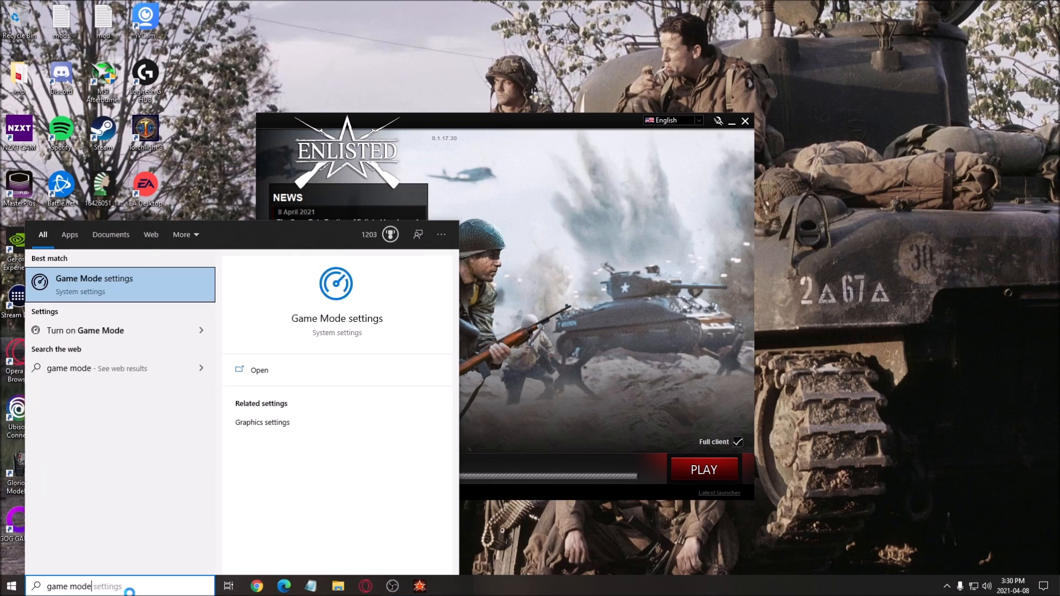
Confirm Game Mode is on, then move to the Xbox Game Bar page.
click(259, 369)
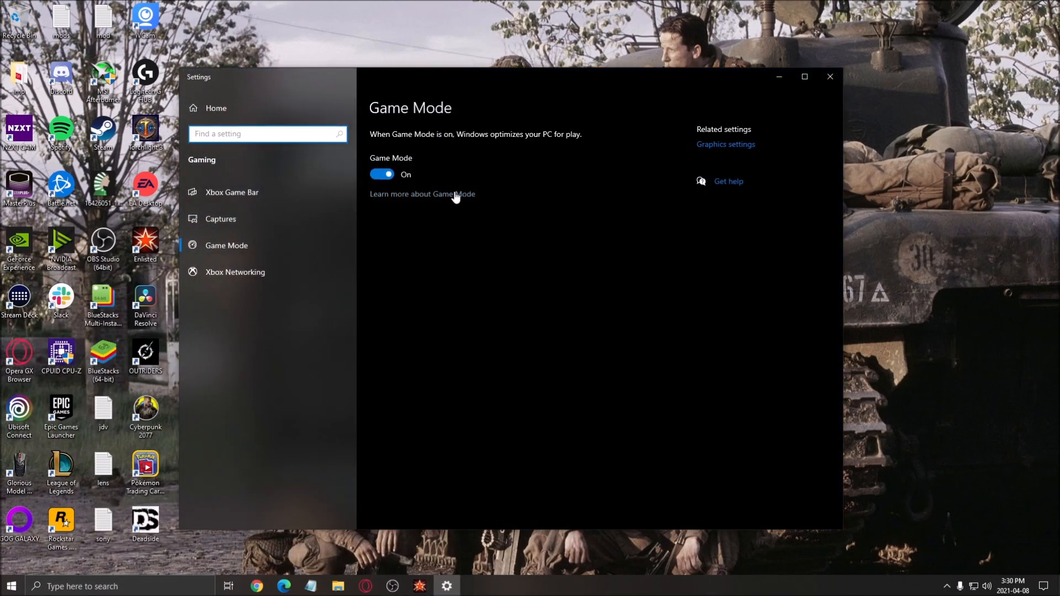
mouse_move(483, 299)
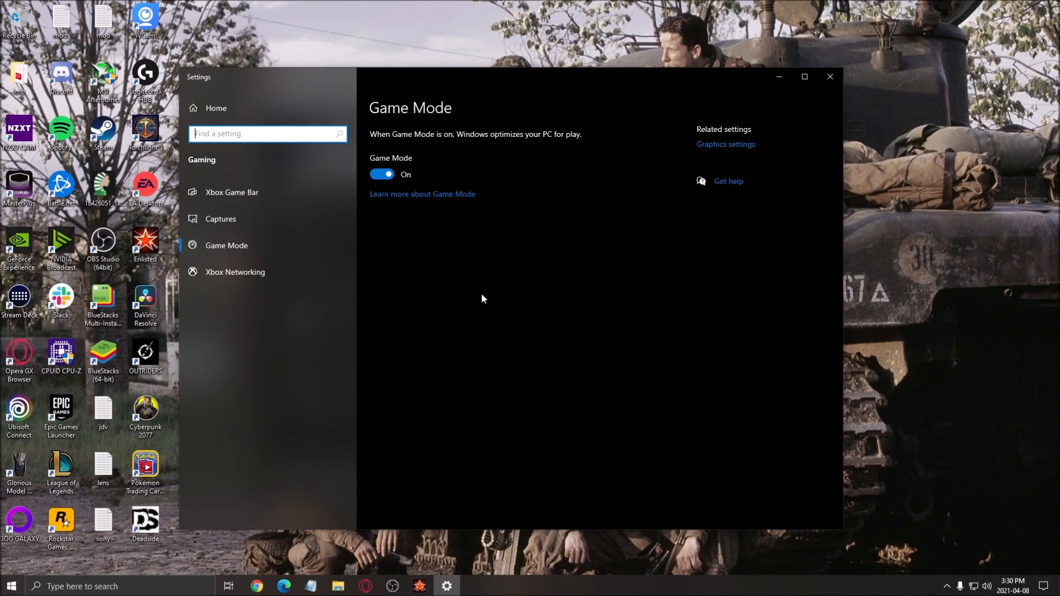
click(231, 192)
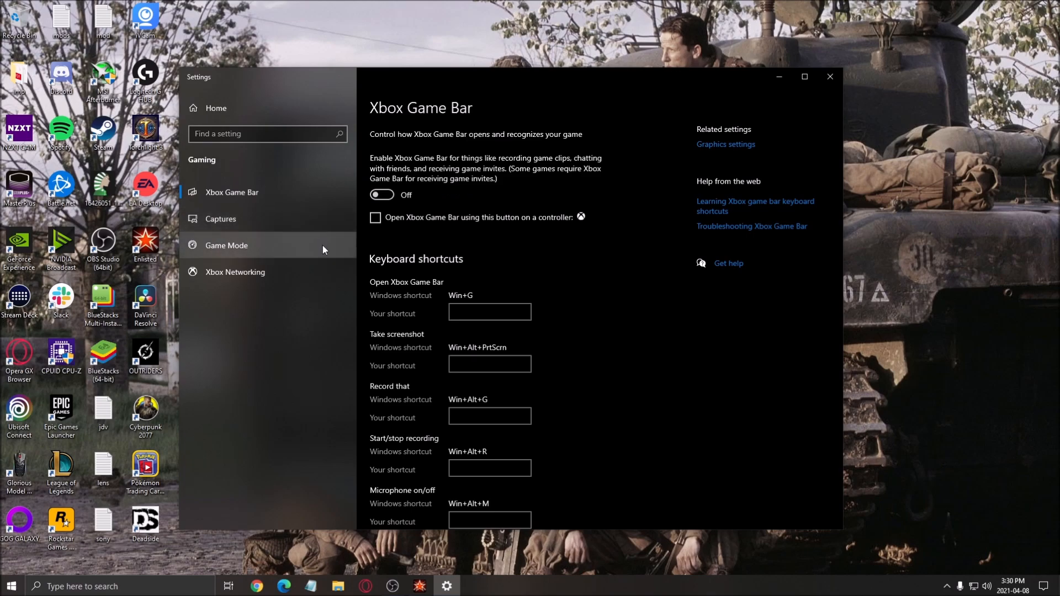
mouse_move(370, 142)
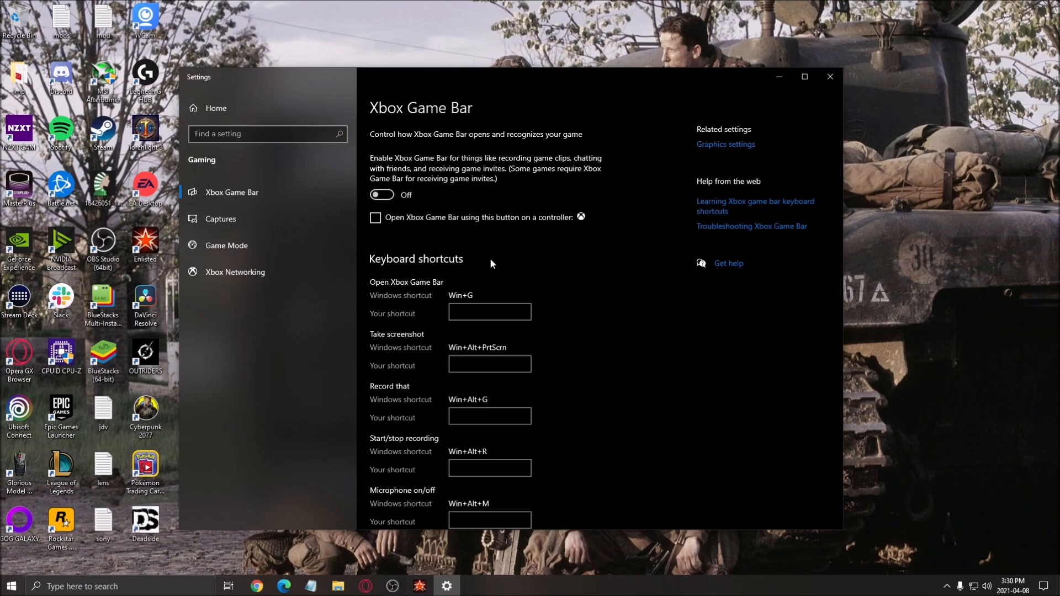
mouse_move(220, 218)
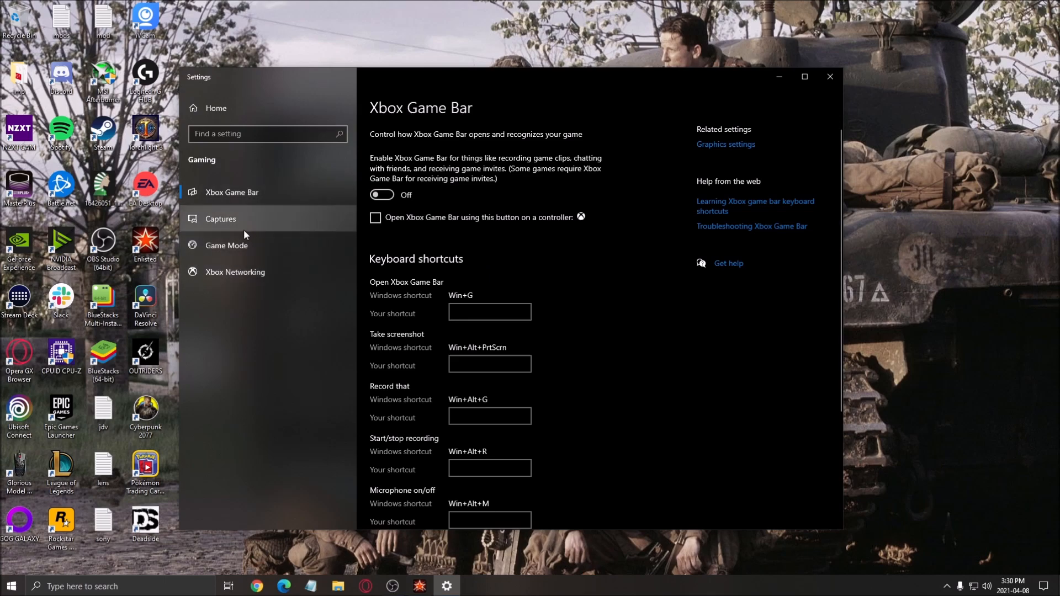
Check that background and audio recording are off on the Captures page.
click(220, 218)
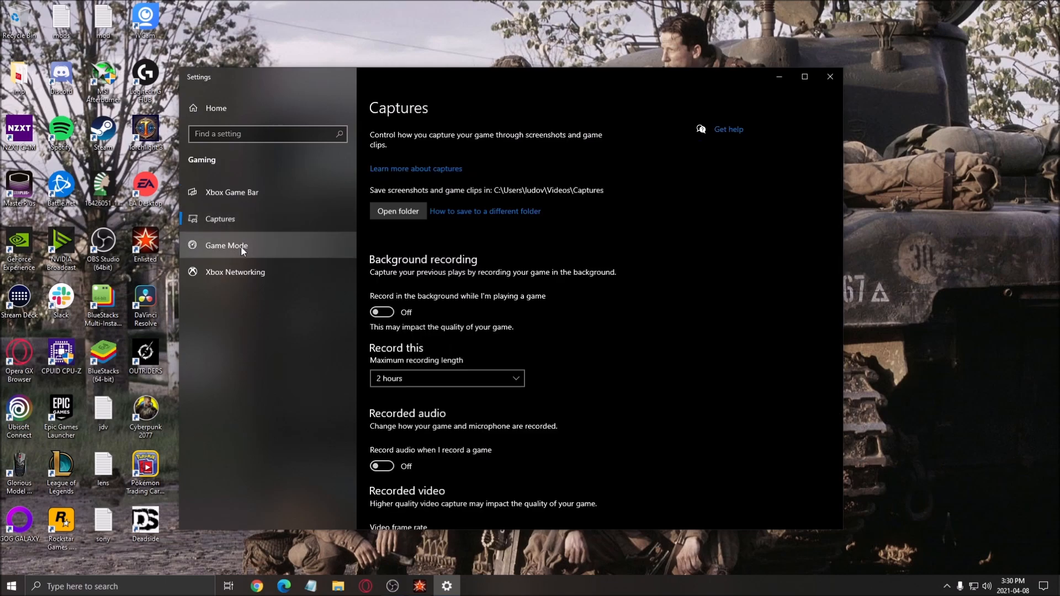
click(227, 245)
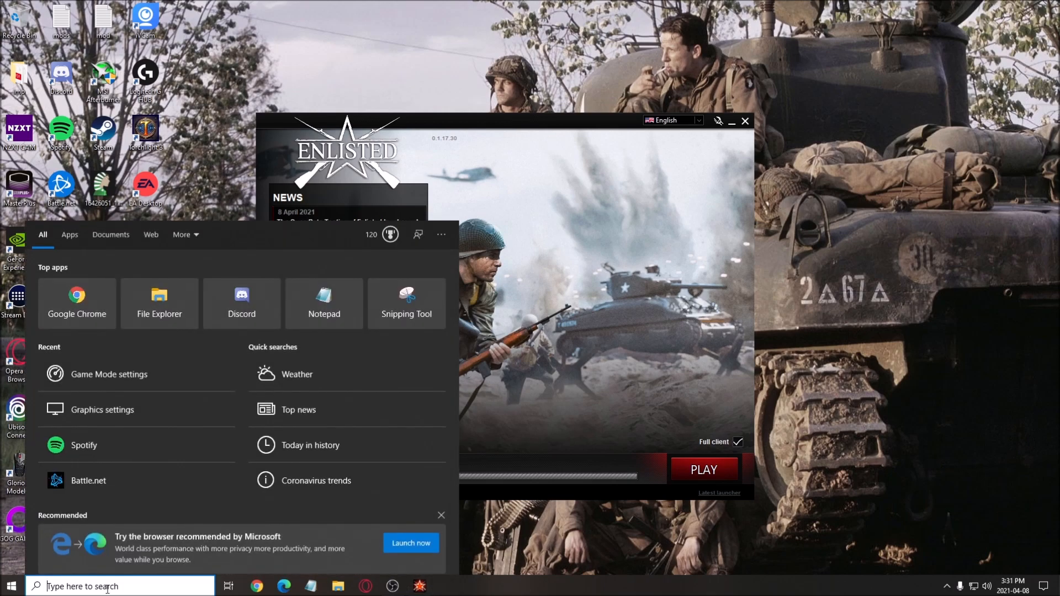
Search 'gpu' to reach Graphics settings and verify GPU scheduling is on.
text(gpu)
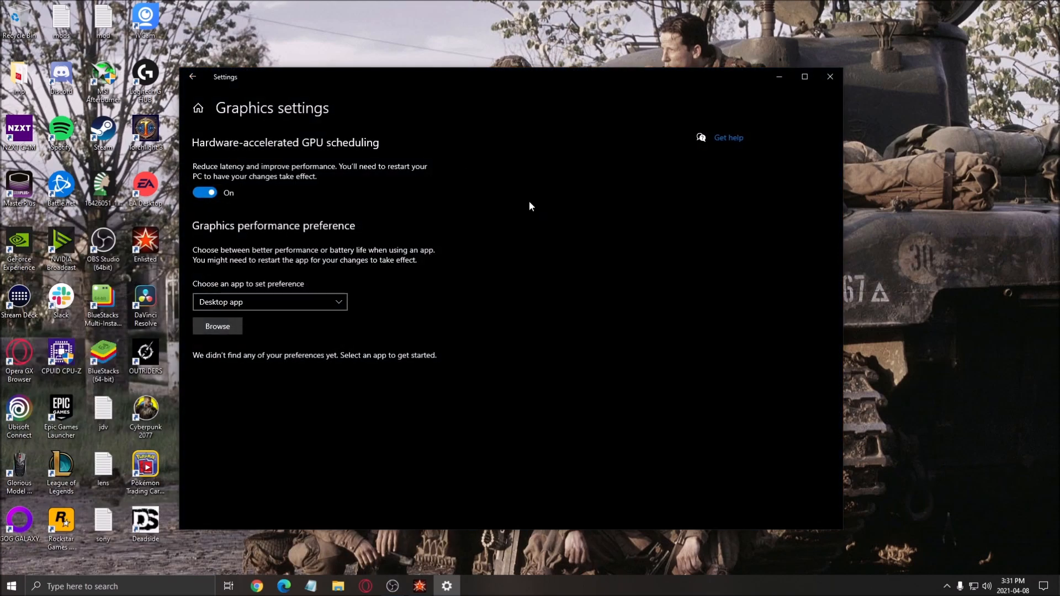
mouse_move(256, 146)
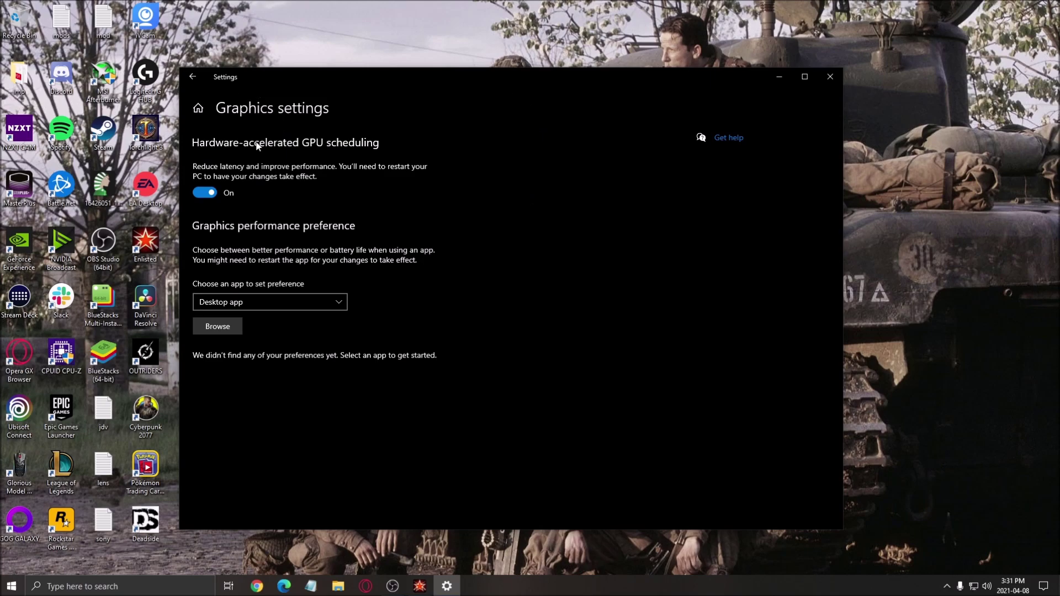
mouse_move(424, 314)
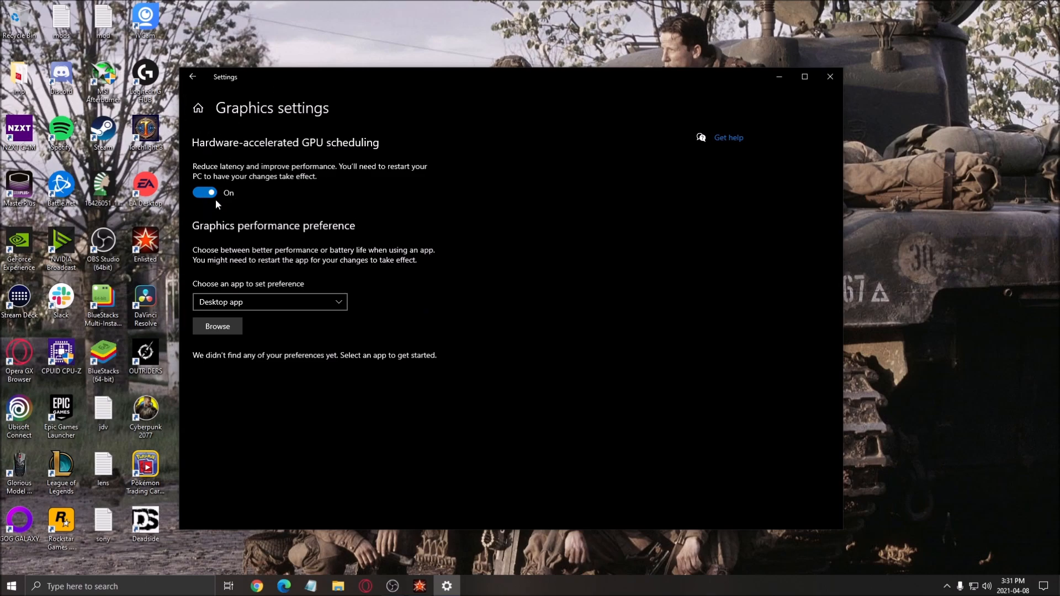
mouse_move(357, 149)
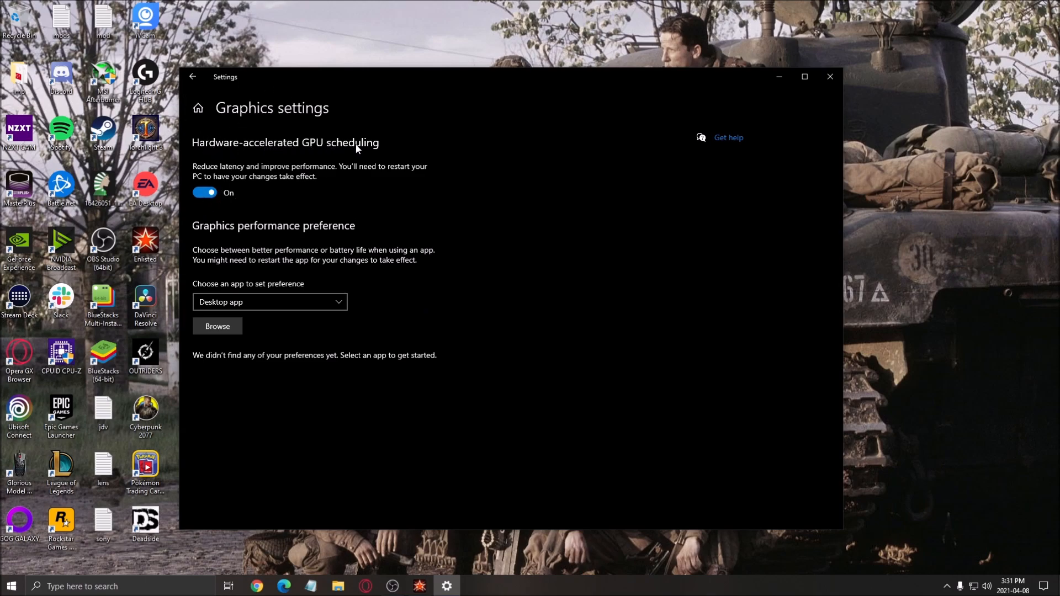
mouse_move(436, 248)
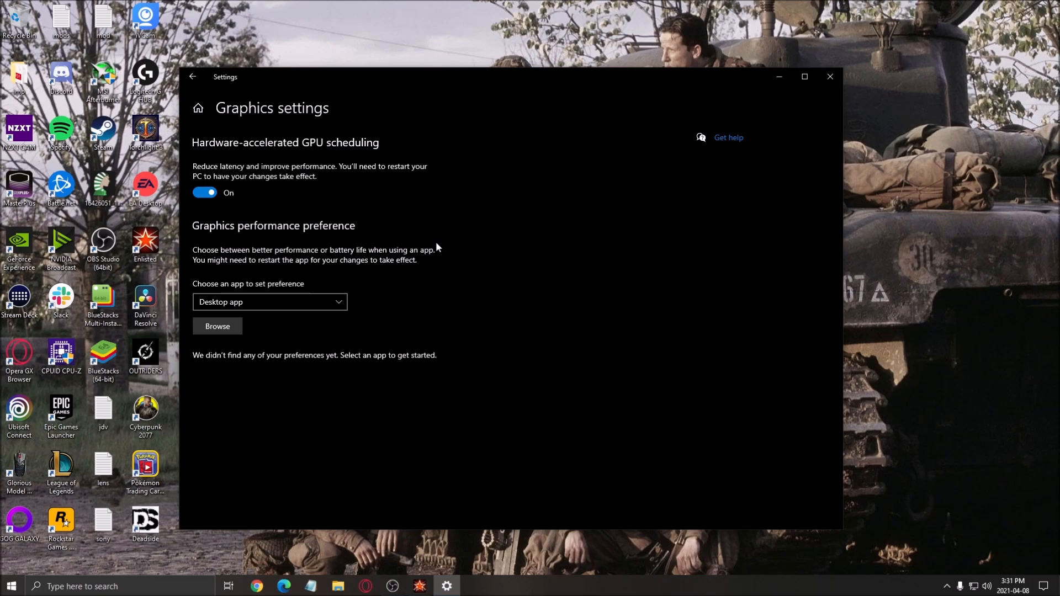
mouse_move(191, 195)
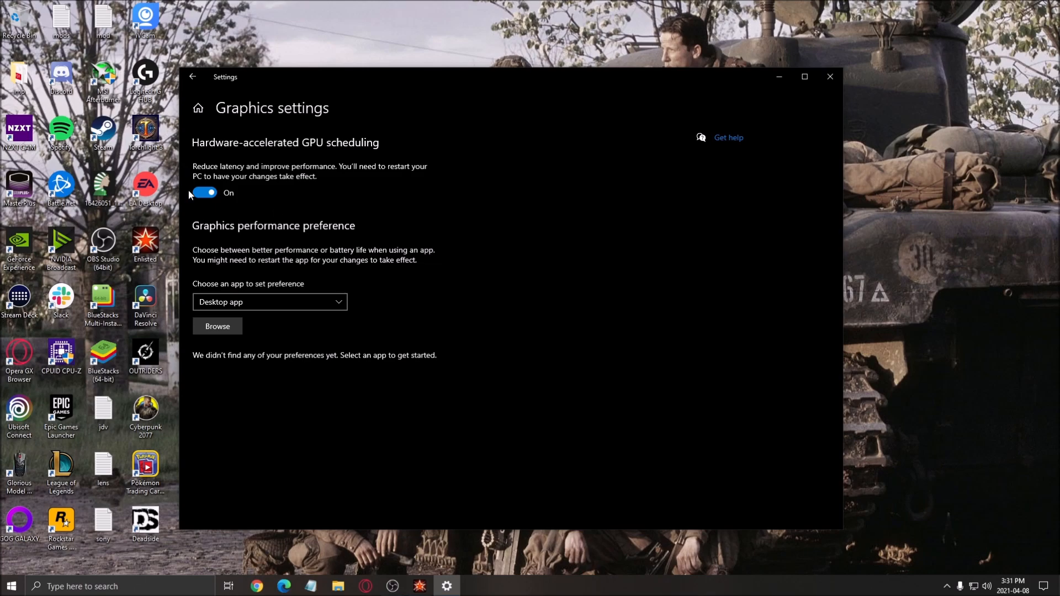
mouse_move(502, 281)
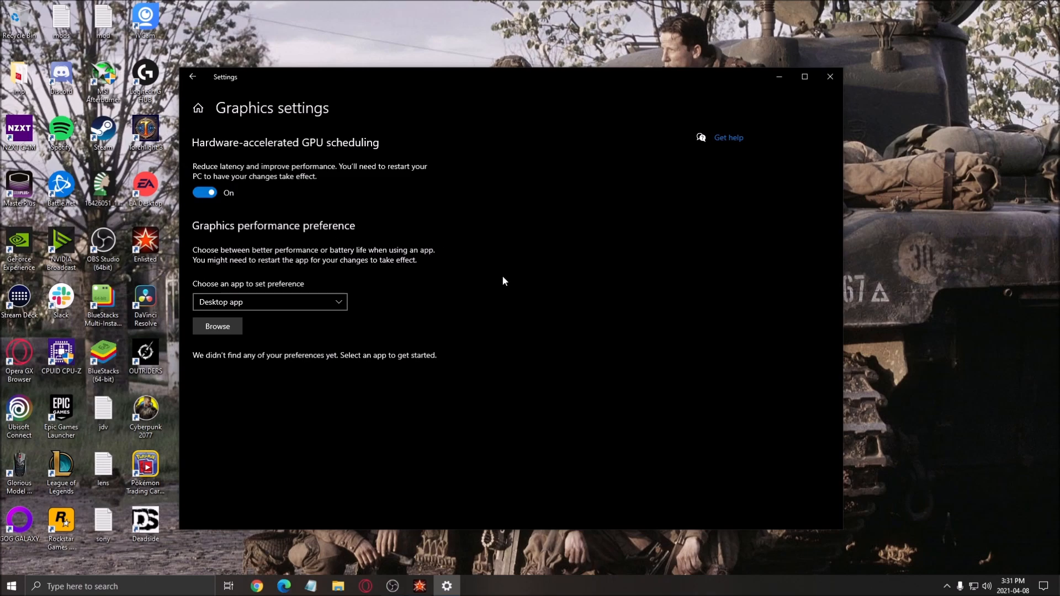
mouse_move(804, 76)
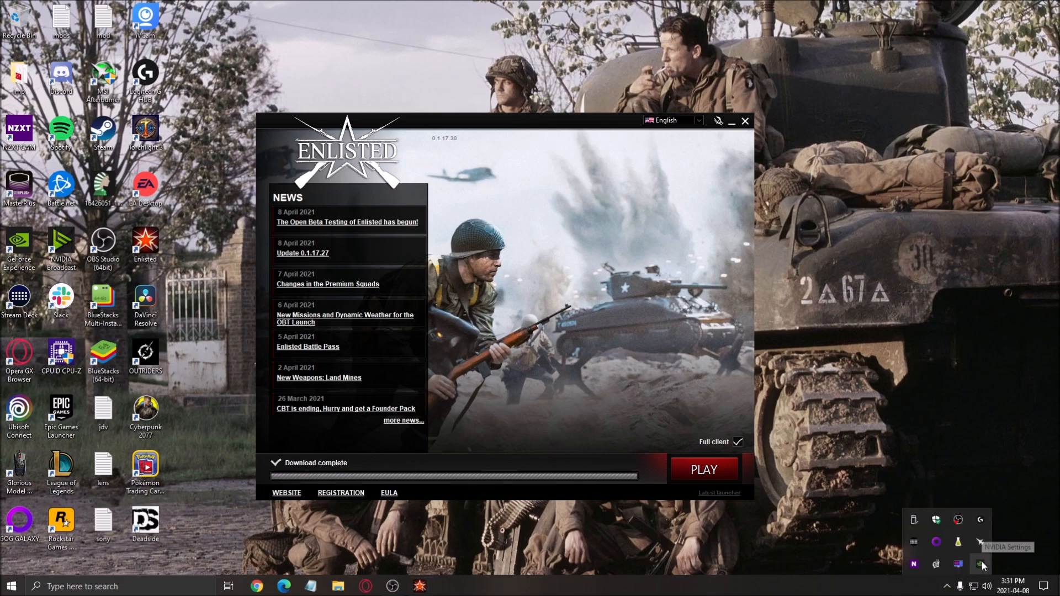
mouse_move(963, 401)
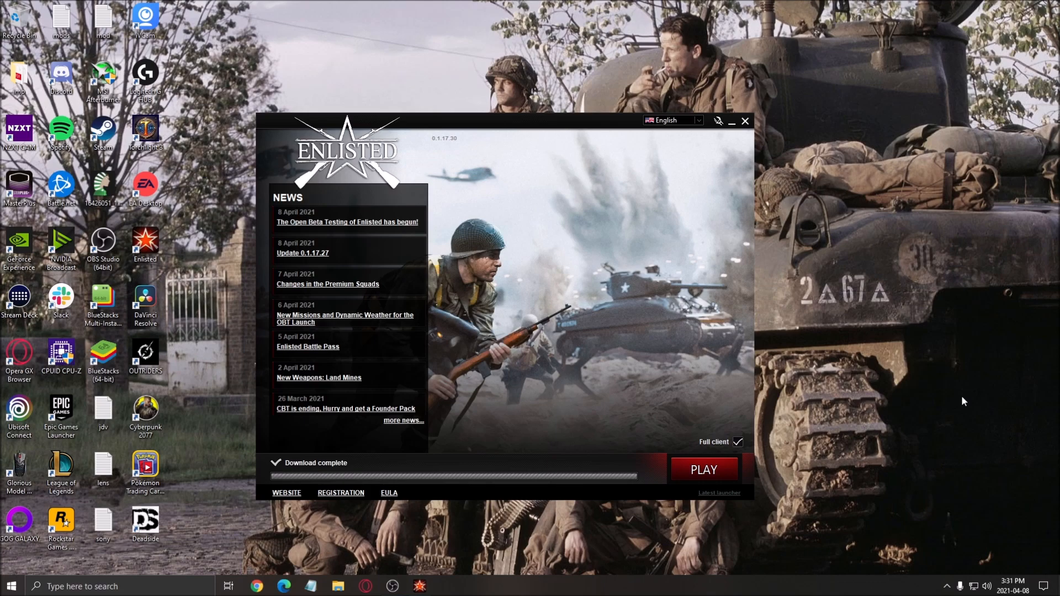
Launch Enlisted by pressing PLAY in the launcher.
click(703, 470)
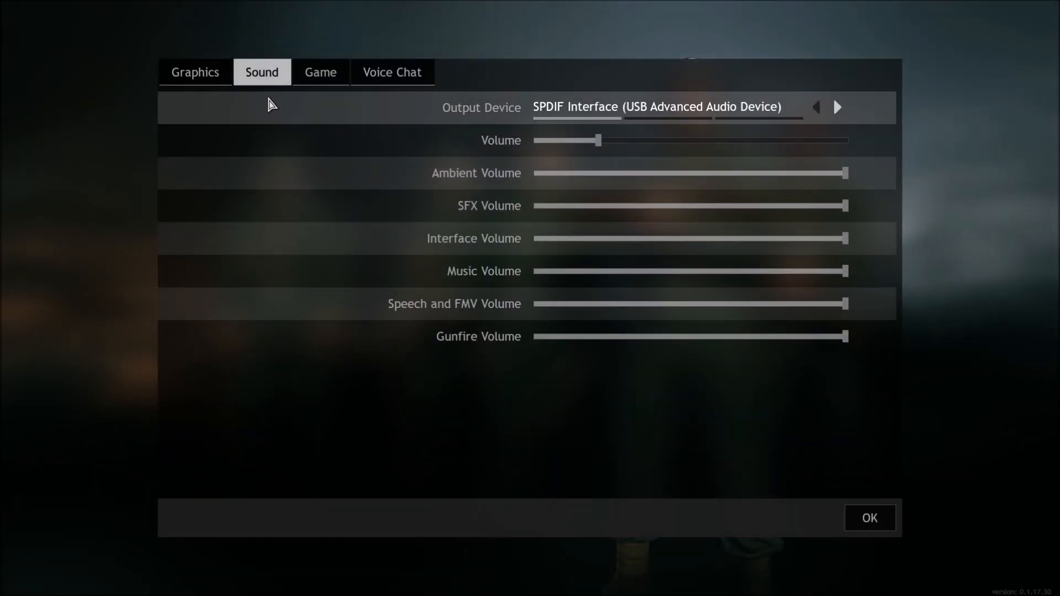
Open the Graphics tab and keep display mode at Fullscreen after trying Fullscreen Window.
click(195, 73)
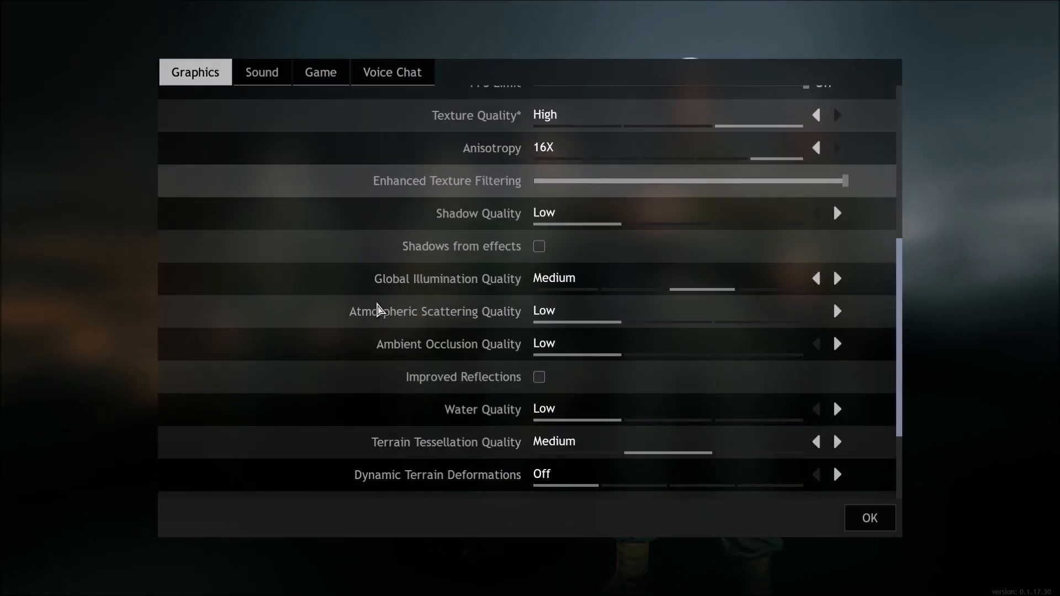
scroll(up, 3)
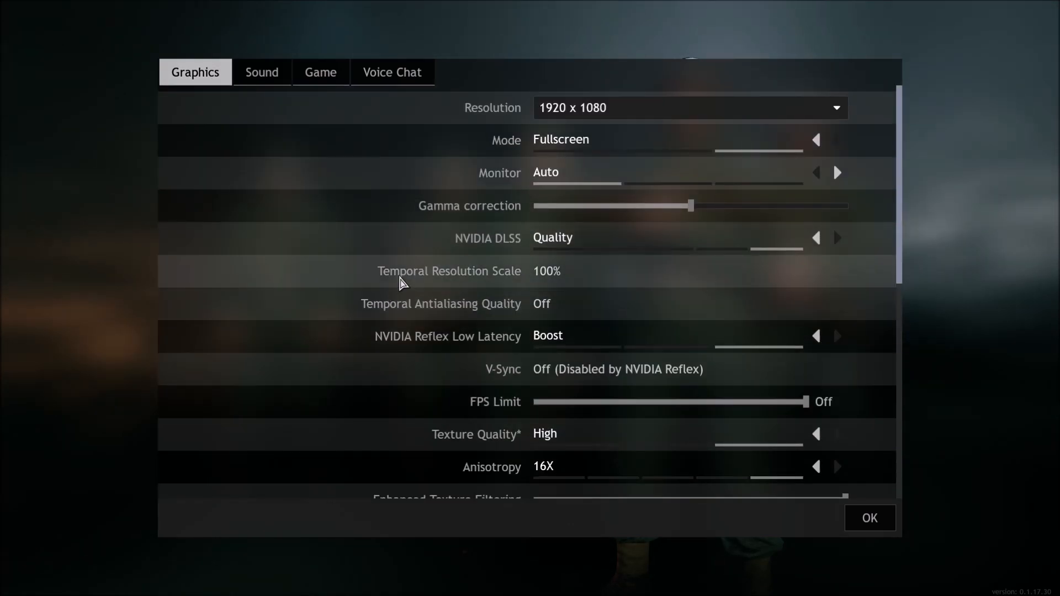
mouse_move(529, 103)
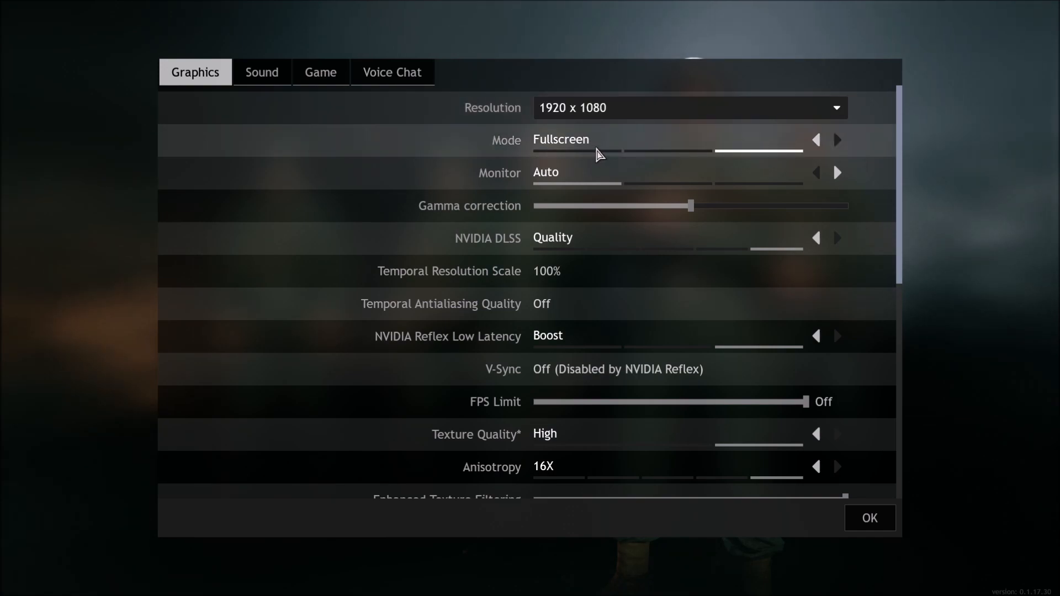
click(816, 139)
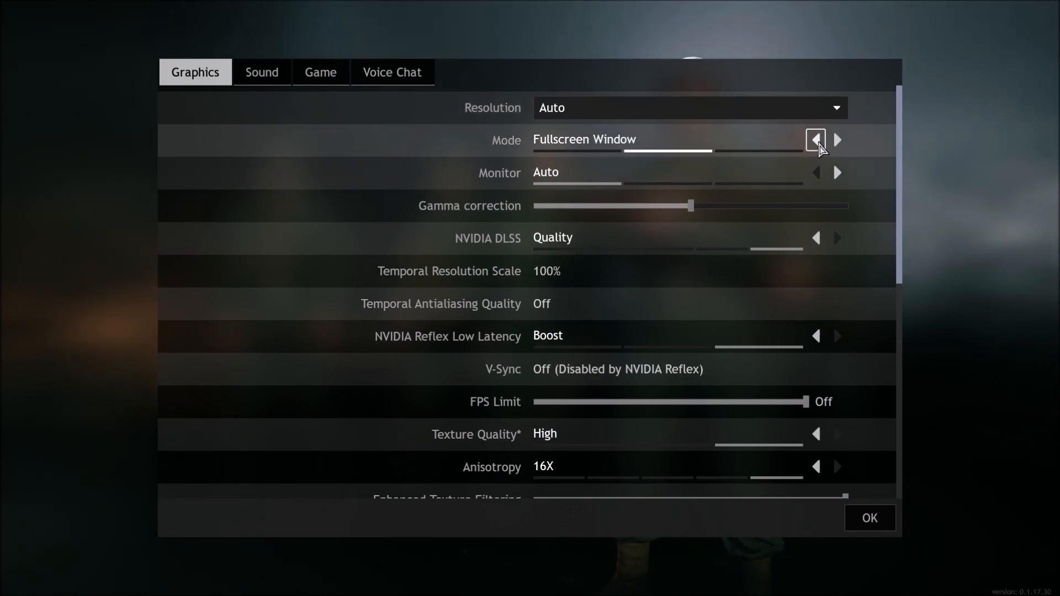
click(815, 139)
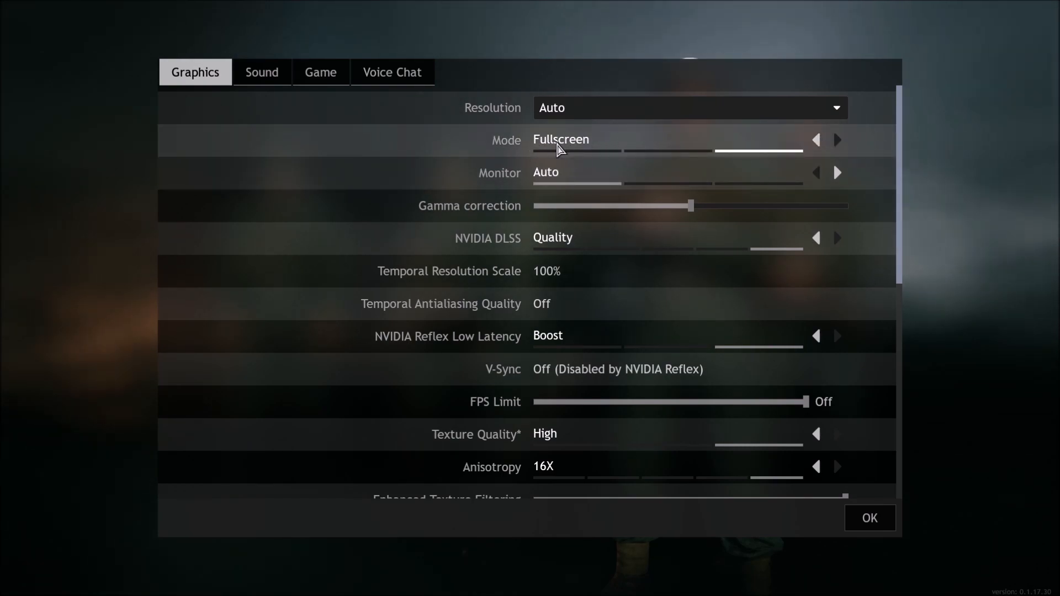
scroll(down, 3)
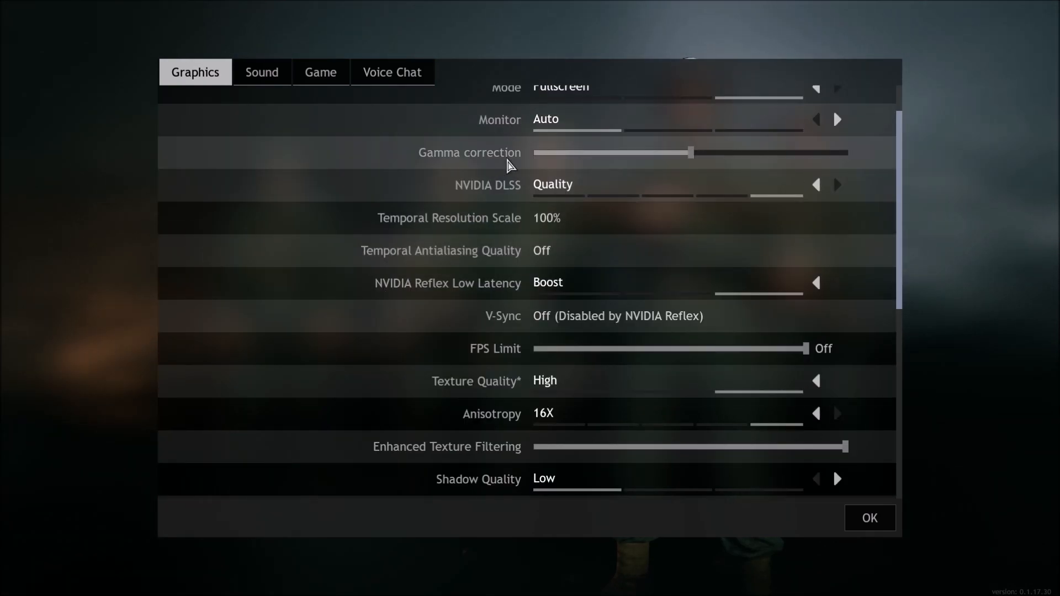
mouse_move(508, 201)
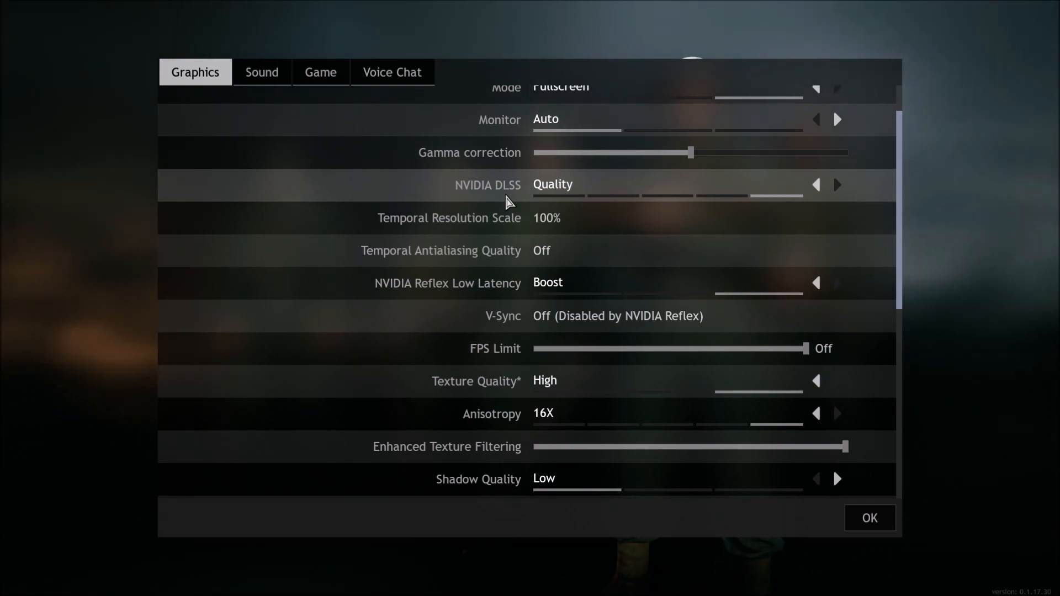
Cycle NVIDIA DLSS through Balanced and Ultra-Performance, ending back on Quality.
click(816, 184)
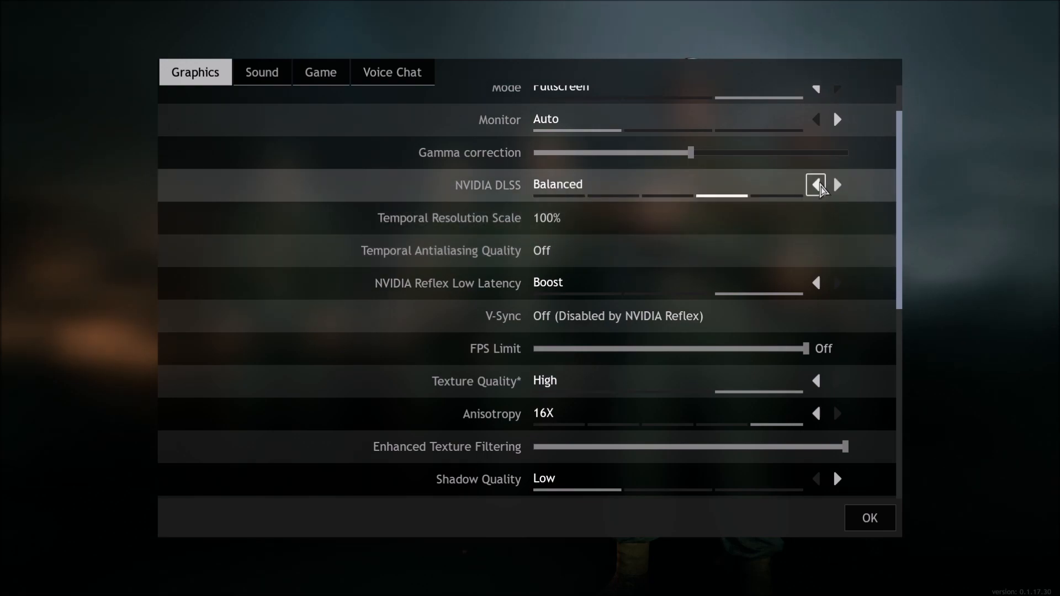
click(815, 185)
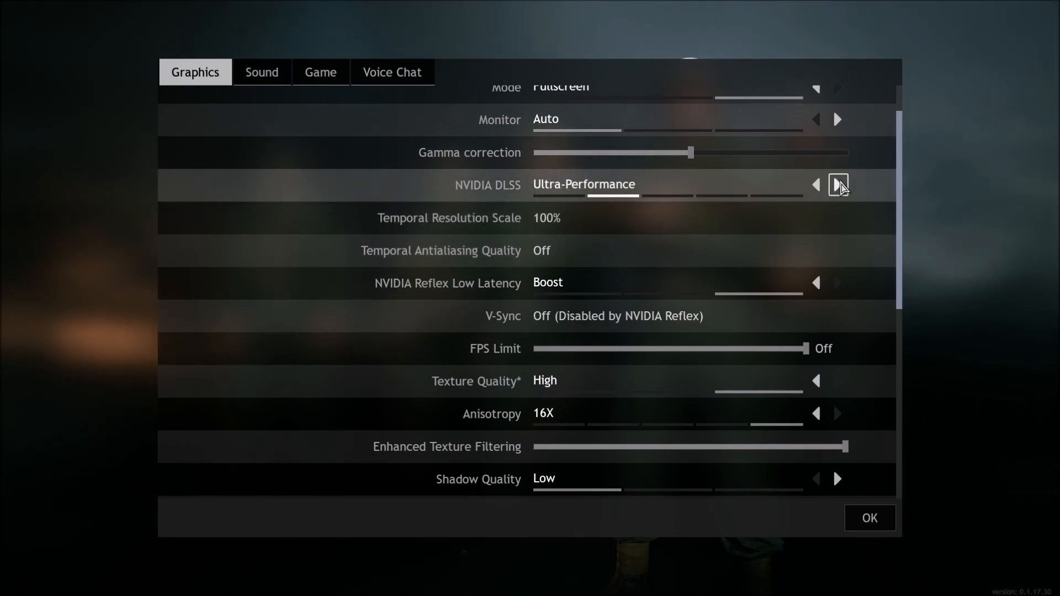
click(837, 184)
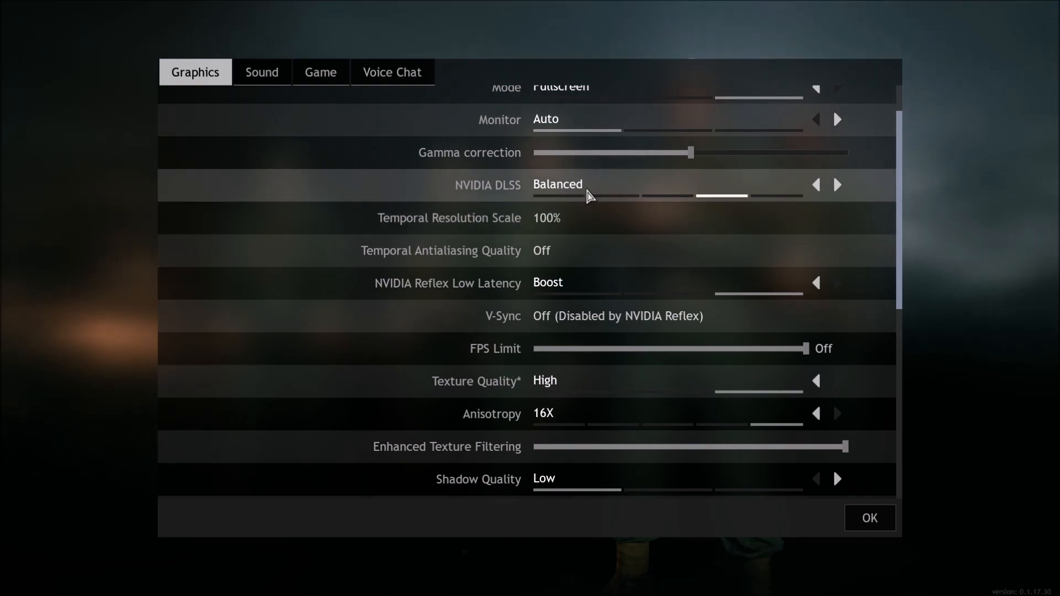
click(837, 184)
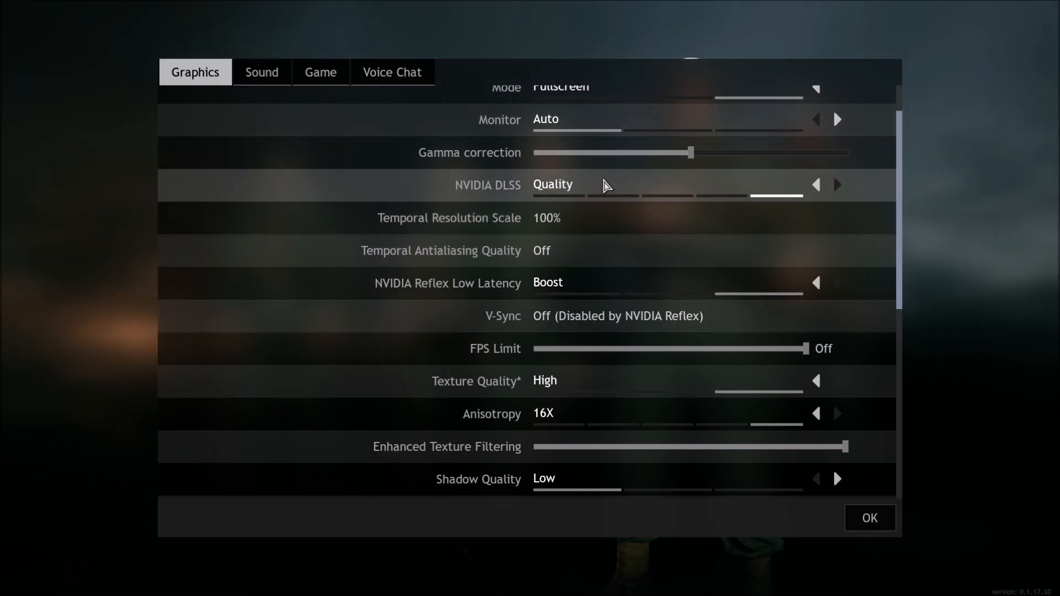
mouse_move(745, 200)
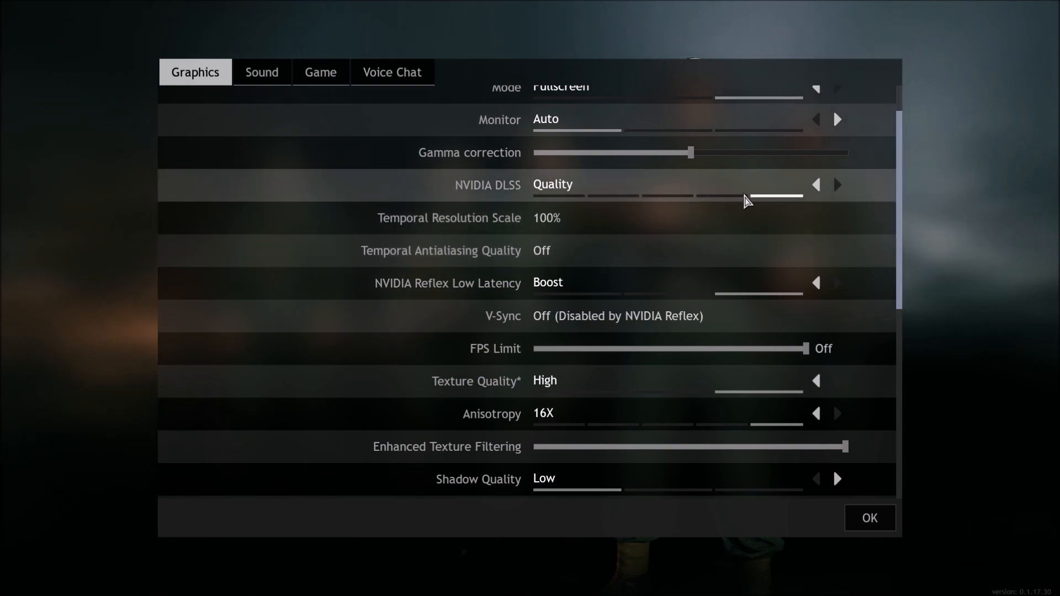
mouse_move(665, 245)
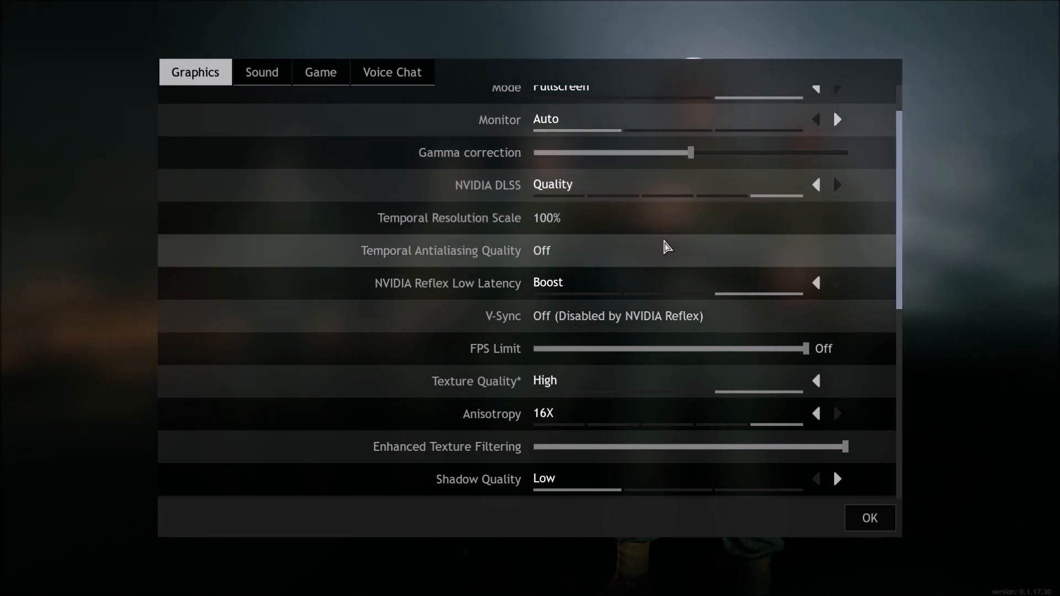
click(816, 184)
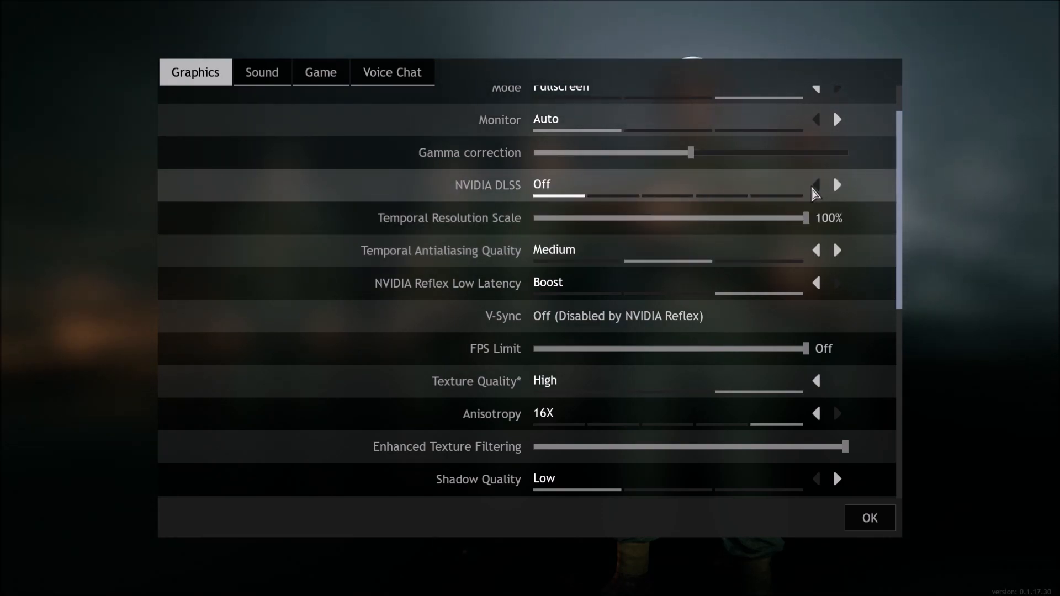
mouse_move(478, 226)
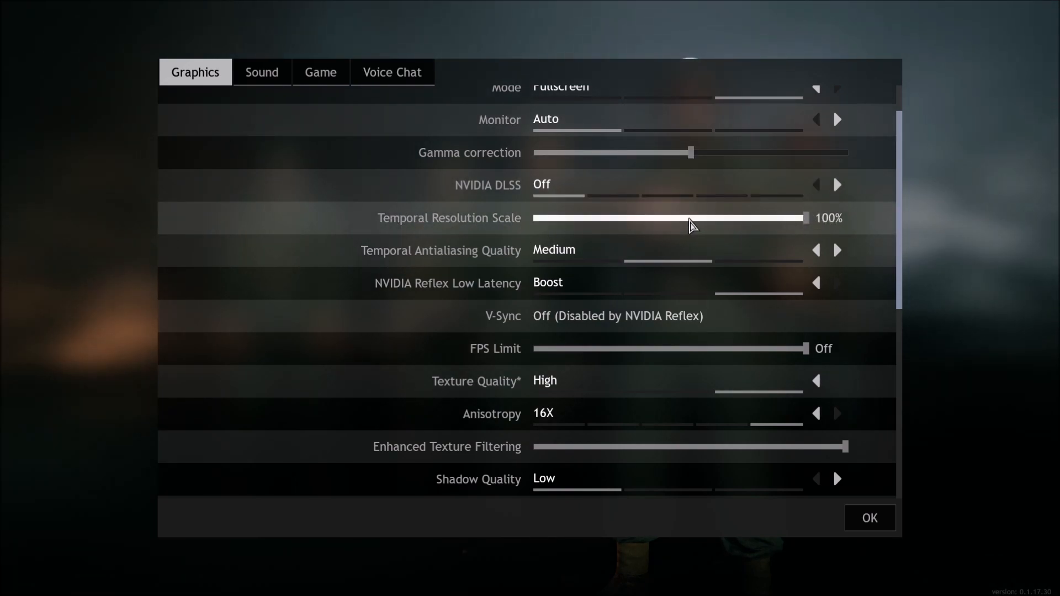
mouse_move(746, 223)
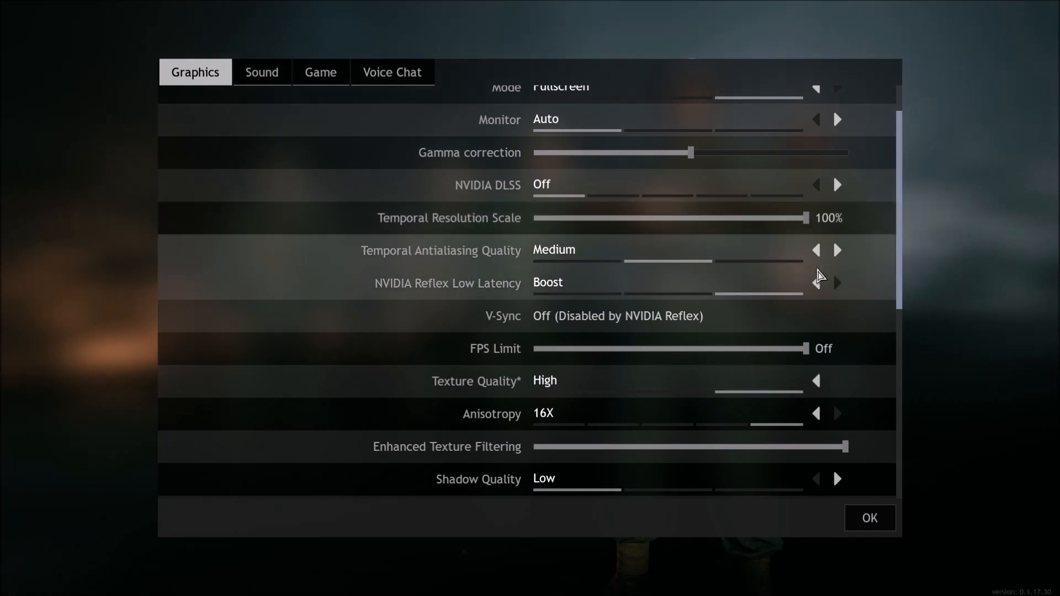
click(816, 250)
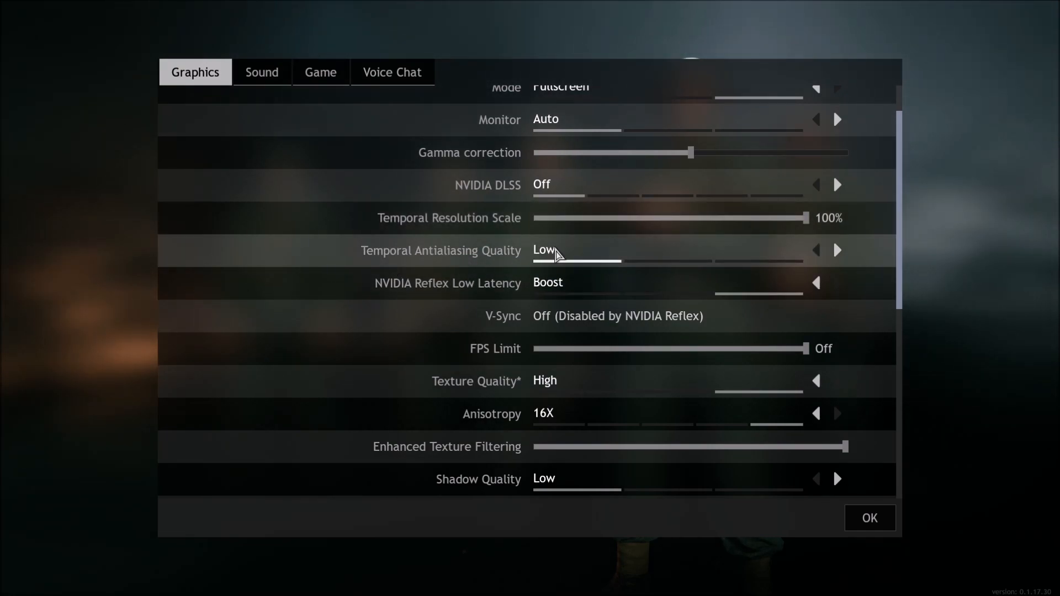
mouse_move(831, 262)
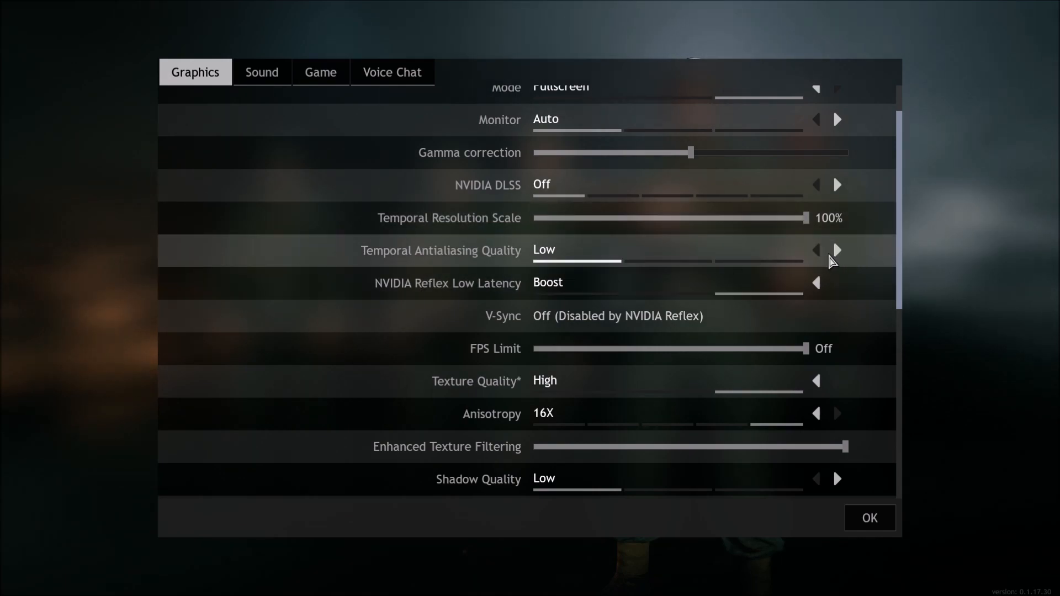
mouse_move(782, 280)
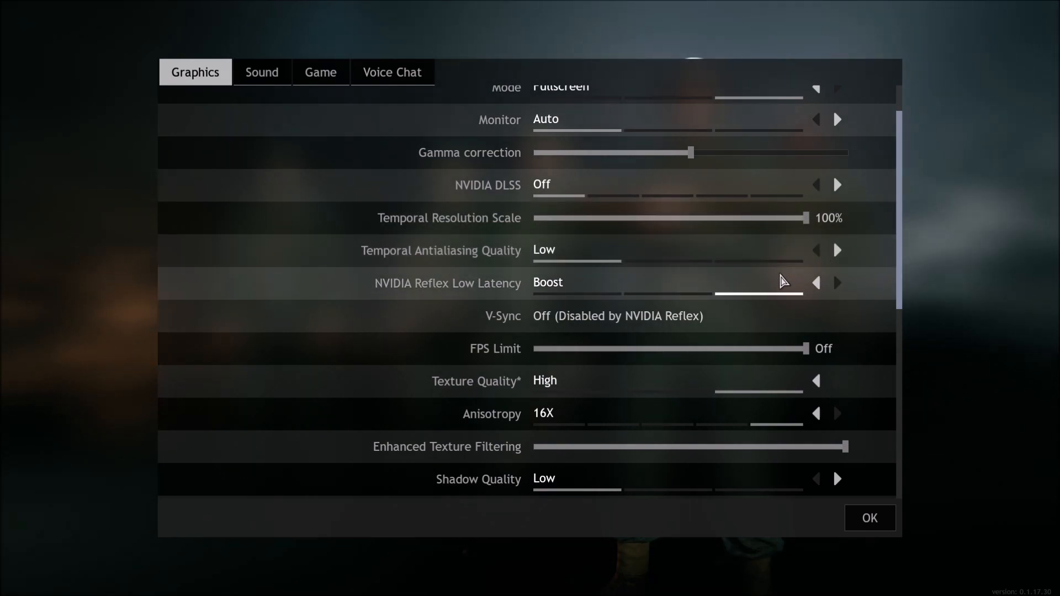
click(836, 250)
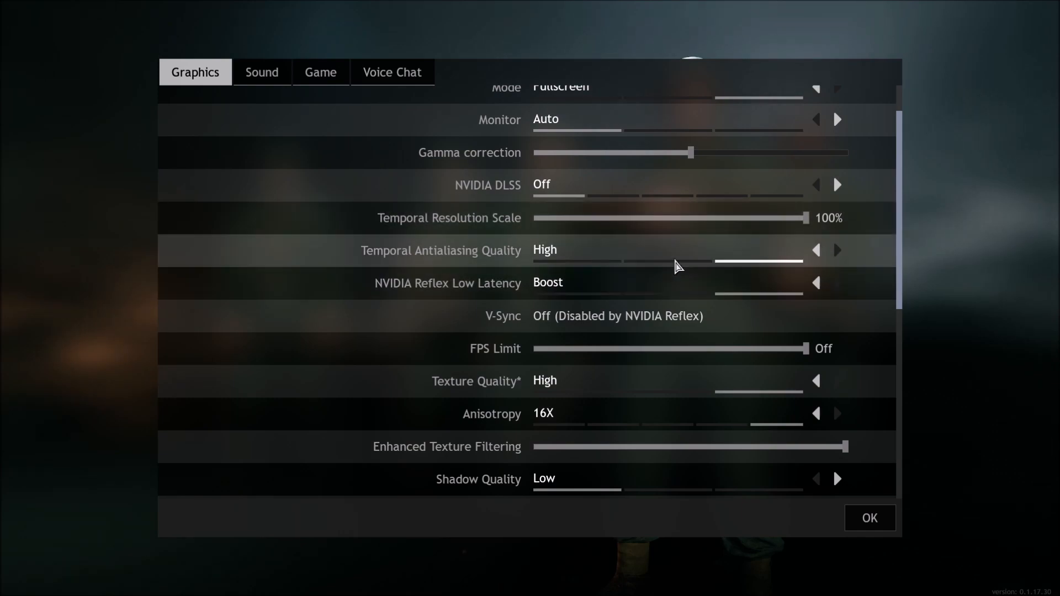
click(816, 250)
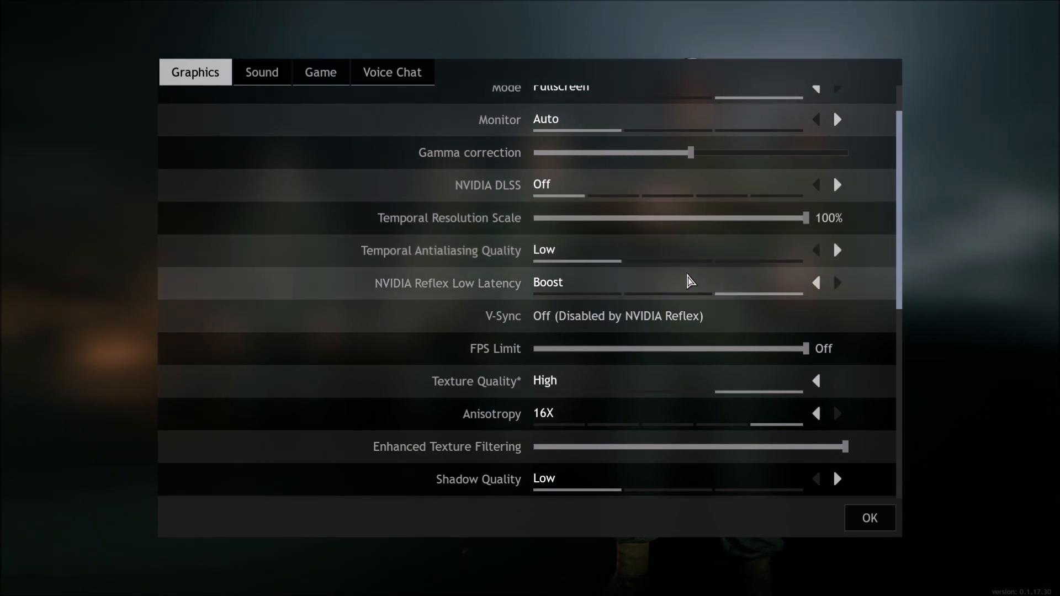
click(837, 185)
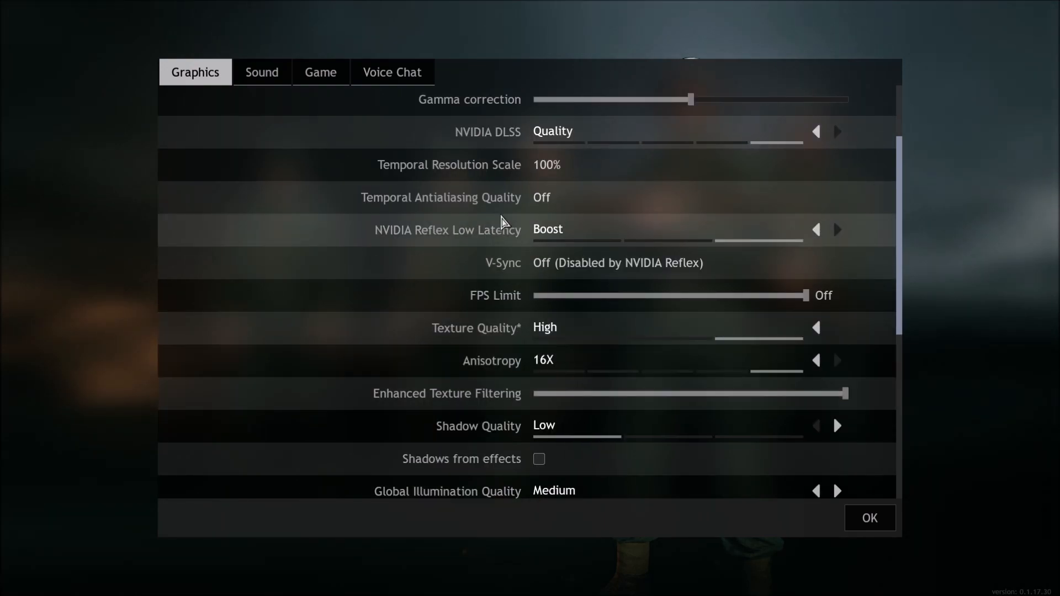
scroll(down, 3)
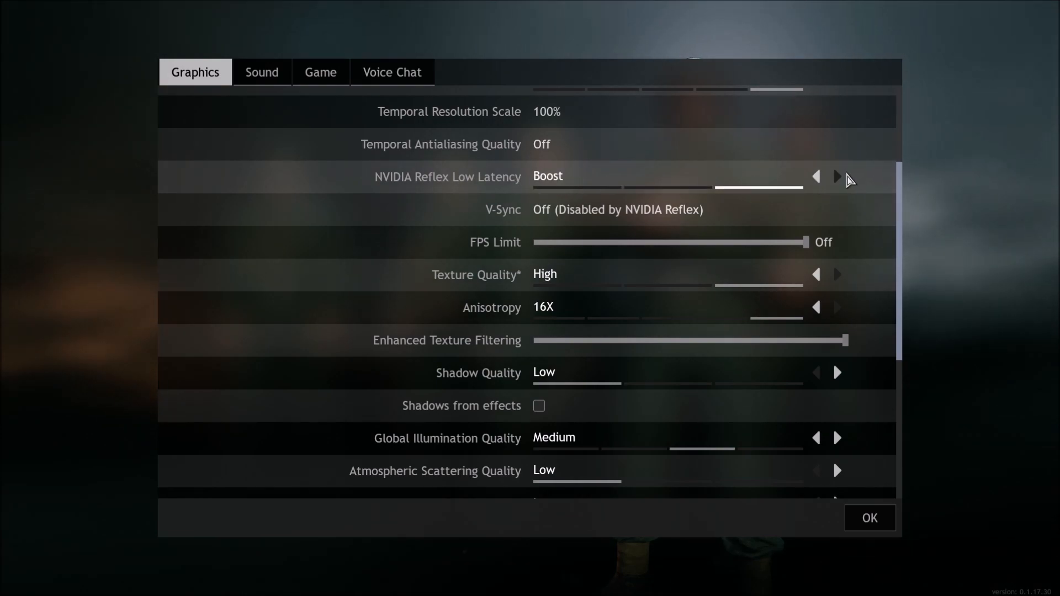
mouse_move(603, 193)
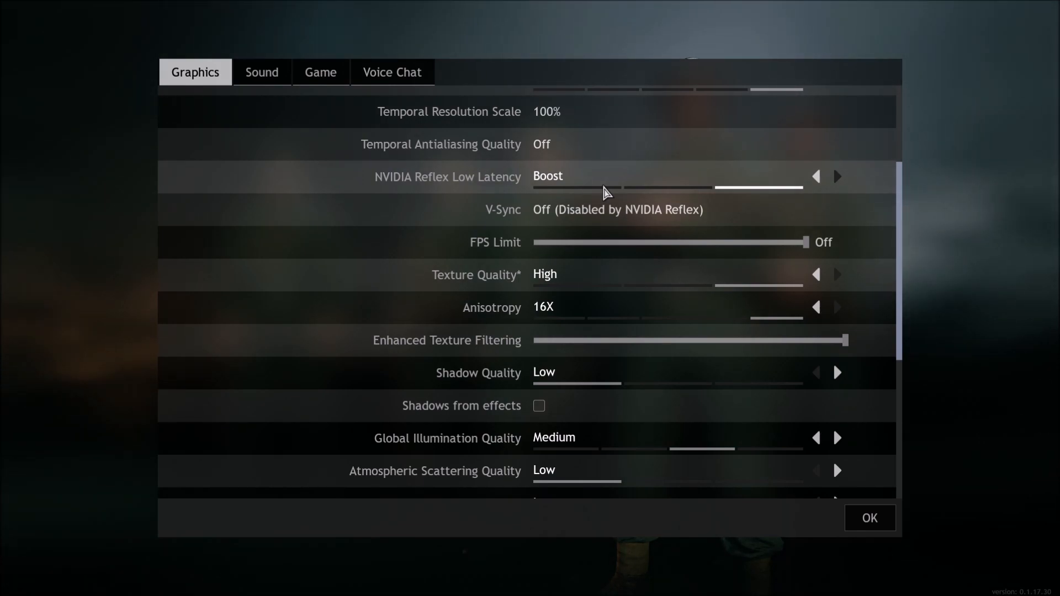
mouse_move(515, 190)
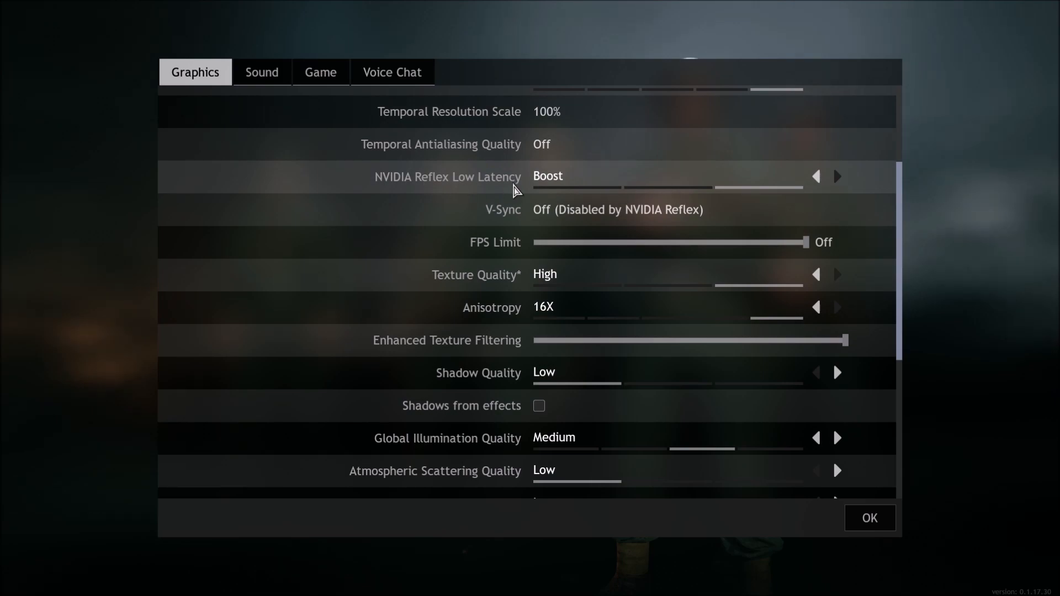
mouse_move(552, 397)
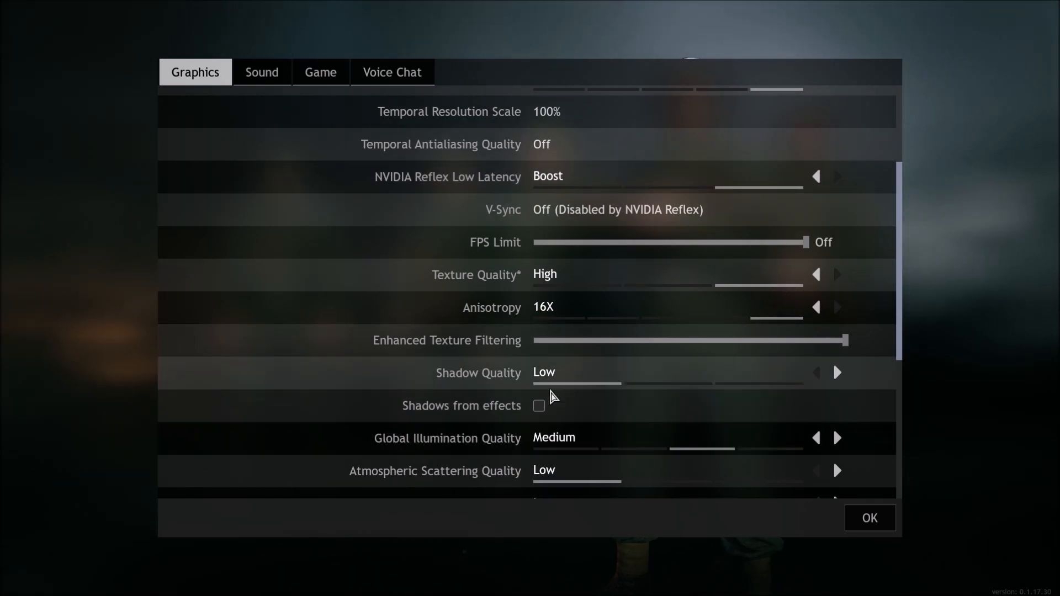
scroll(down, 3)
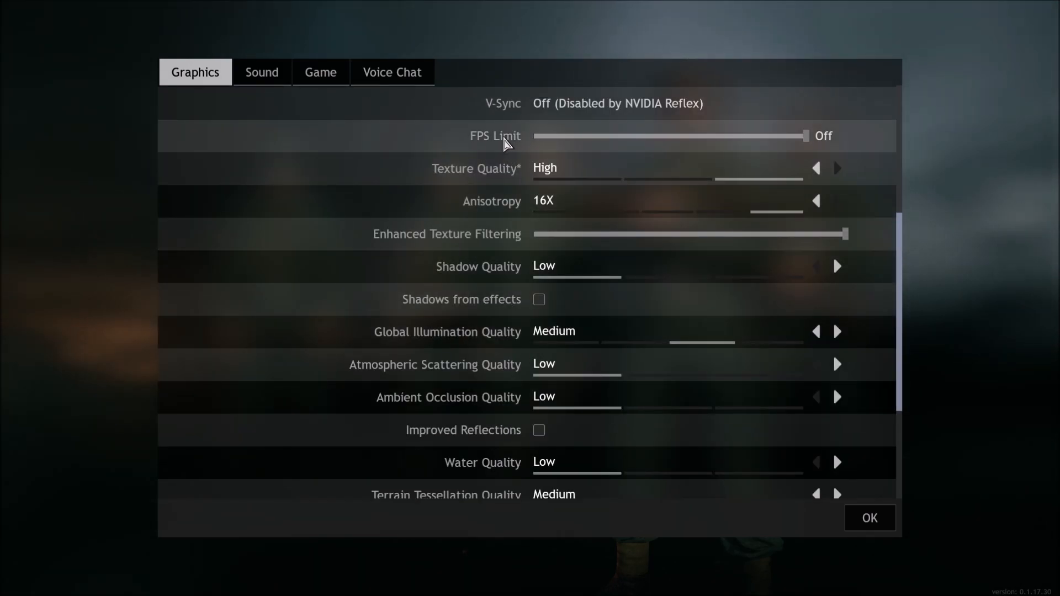
mouse_move(856, 120)
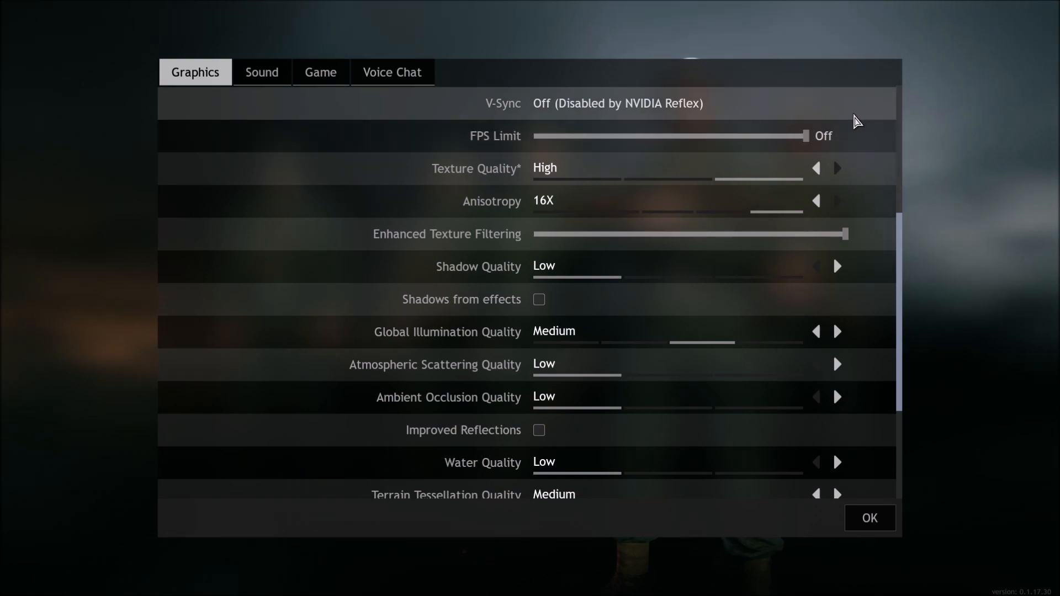
Lower Texture Quality to Low and return Anisotropy to 16X.
scroll(down, 3)
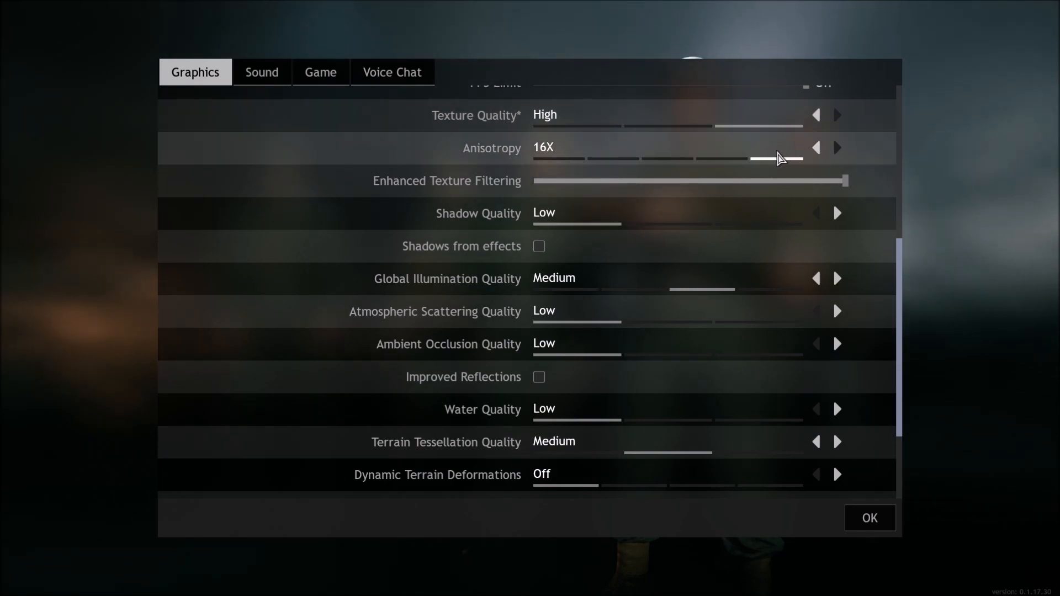
click(815, 147)
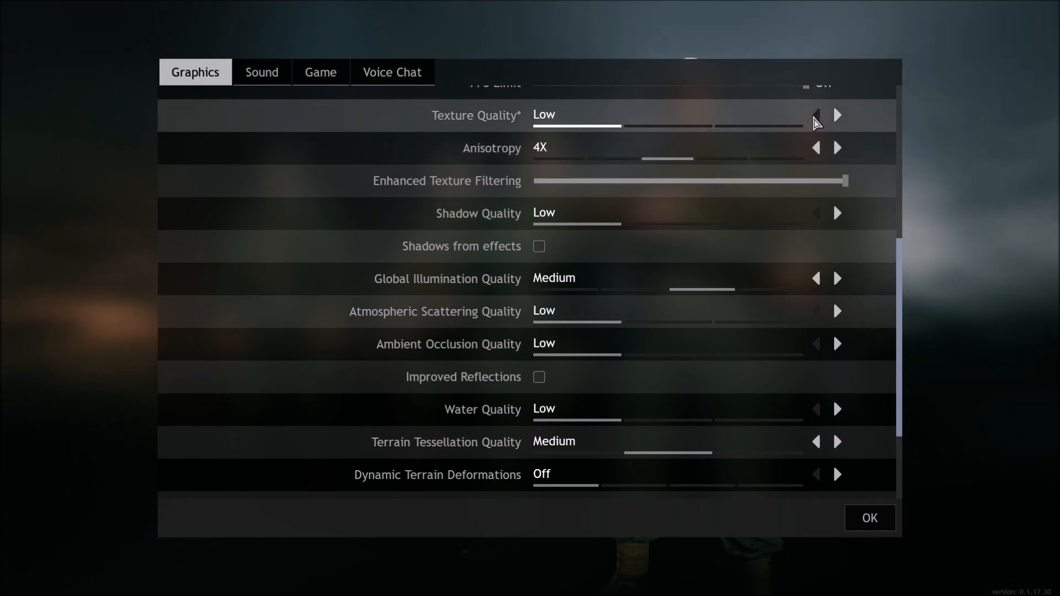
mouse_move(808, 175)
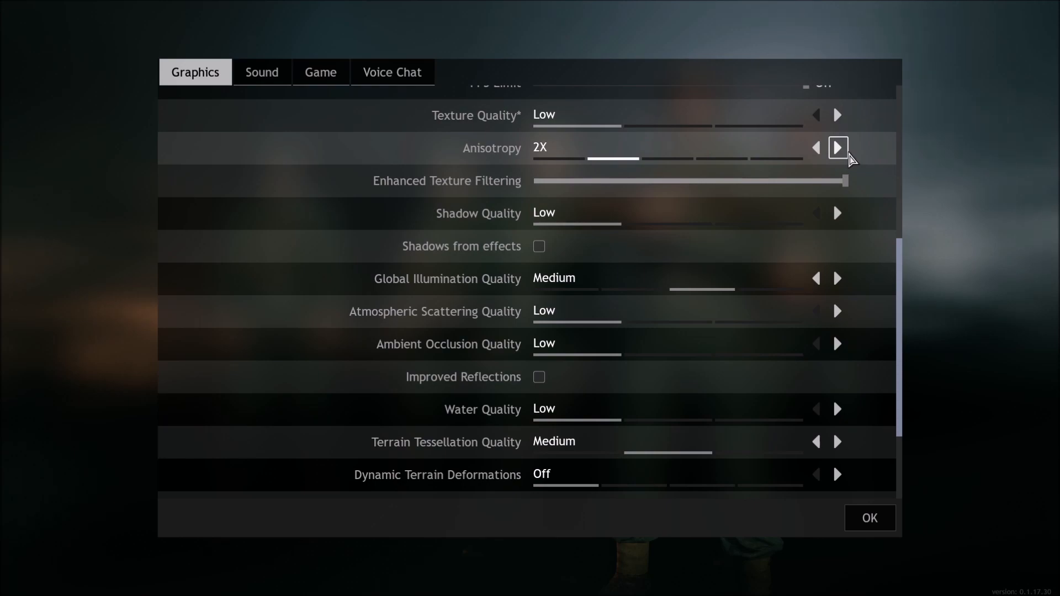
click(837, 147)
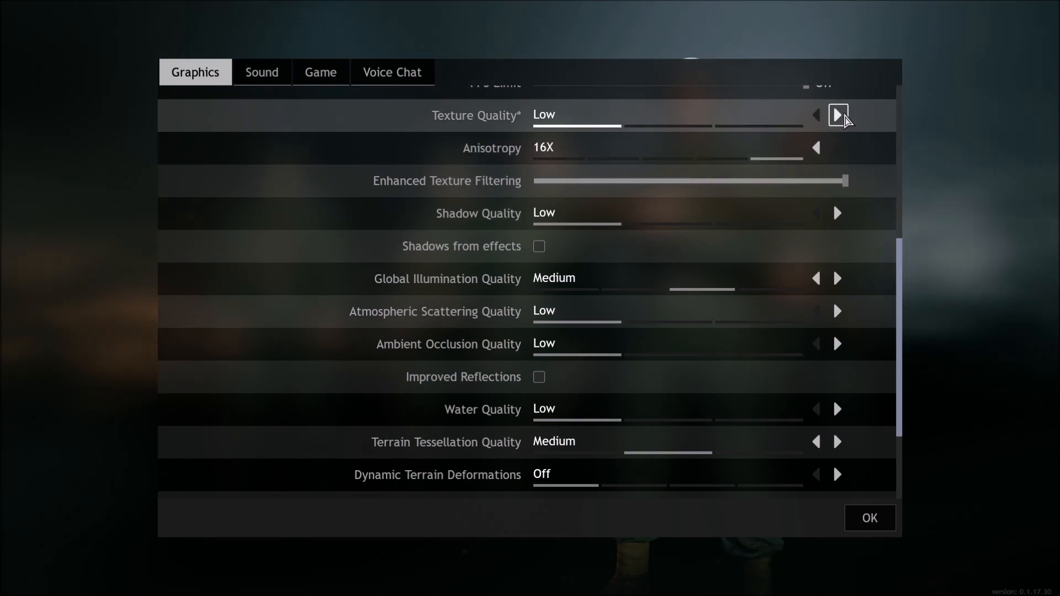
scroll(down, 3)
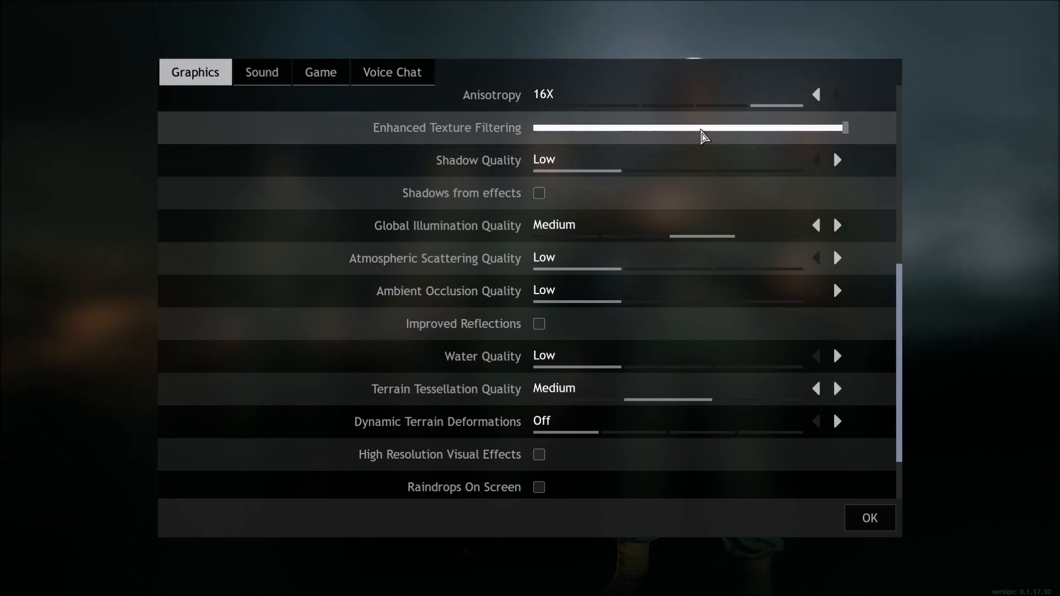
Scroll through the graphics list to confirm Texture High and Scope Image Quality Low.
scroll(up, 3)
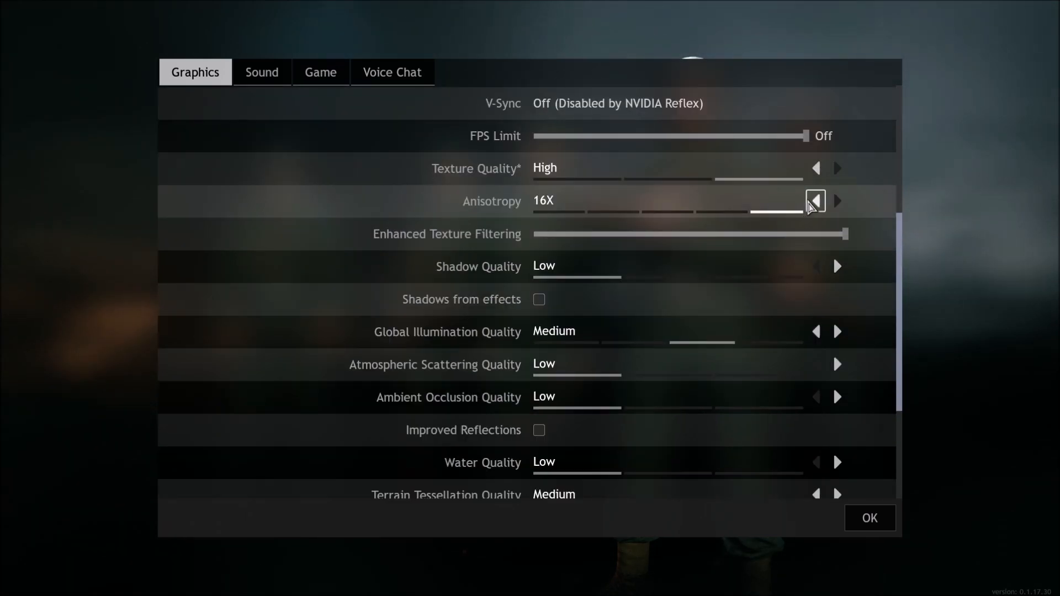
mouse_move(616, 271)
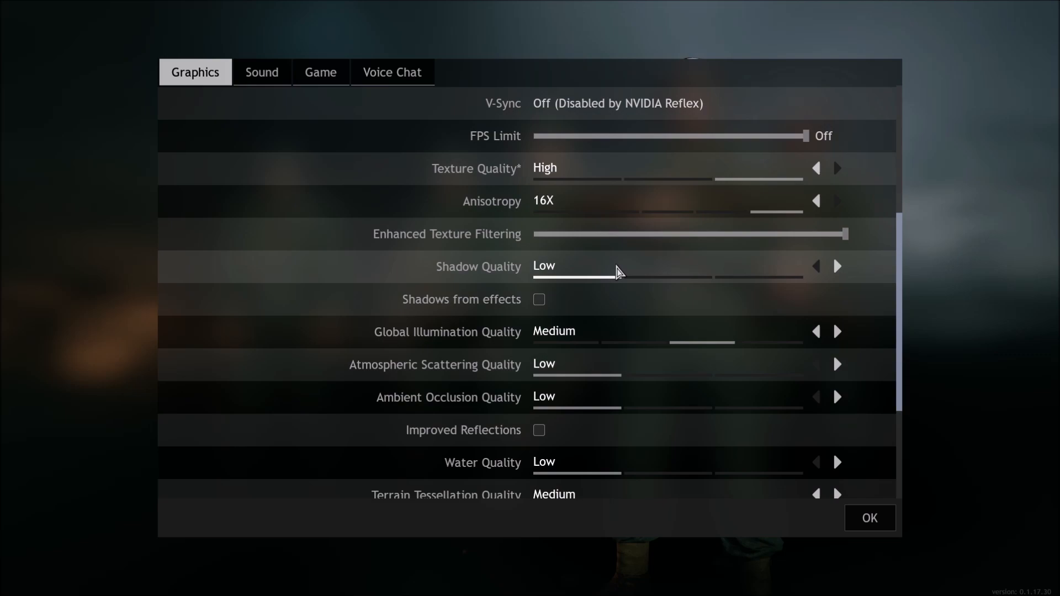
mouse_move(810, 234)
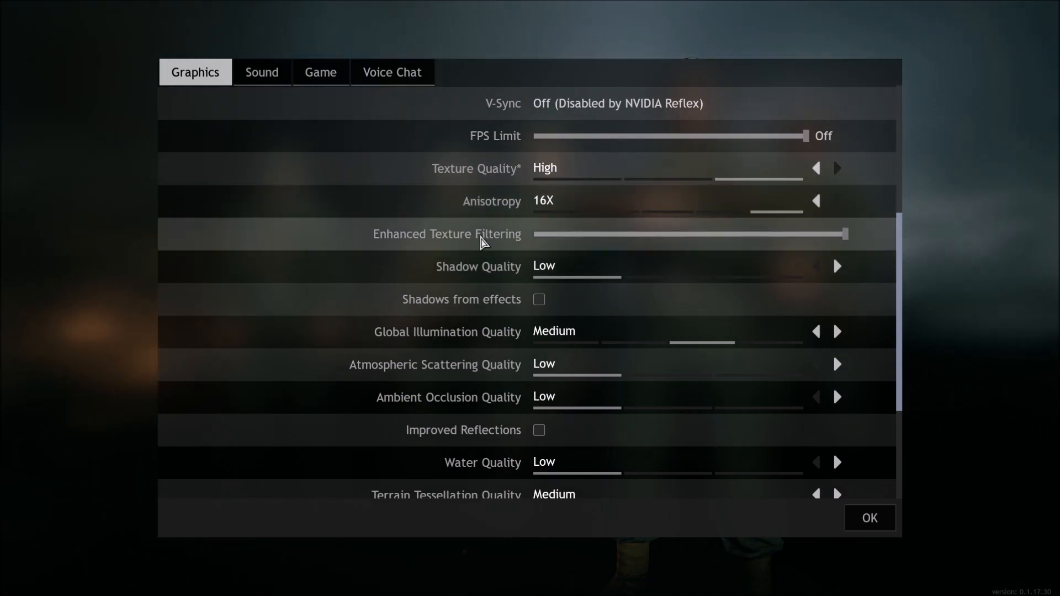
mouse_move(684, 246)
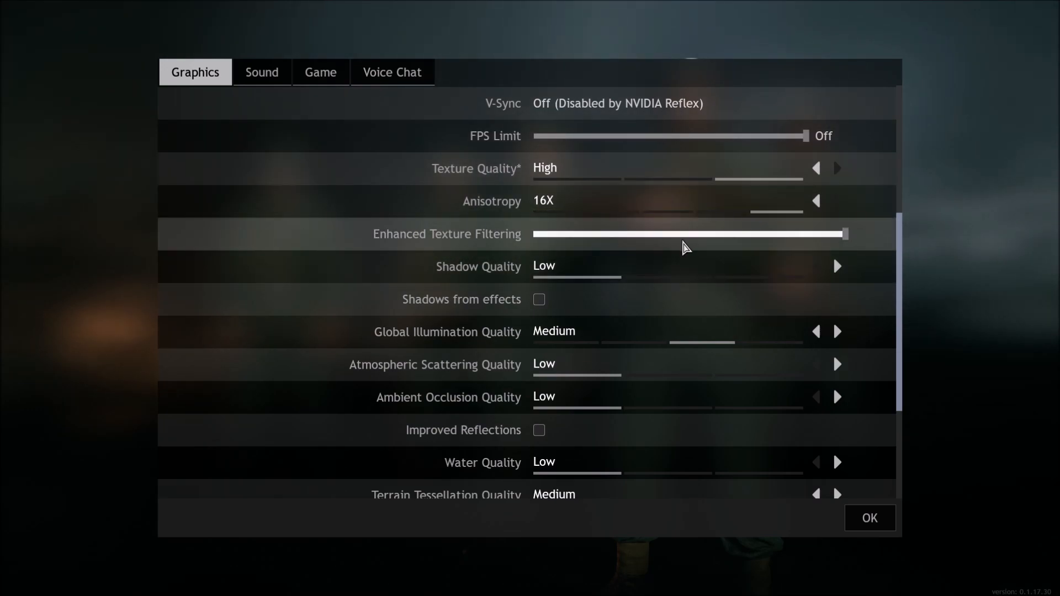
scroll(down, 3)
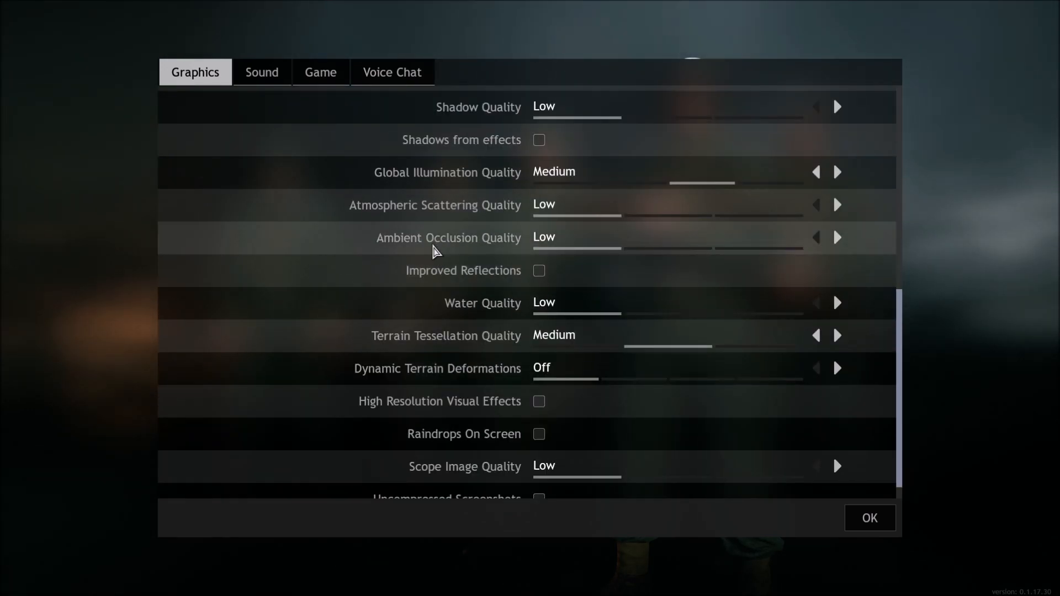
mouse_move(563, 151)
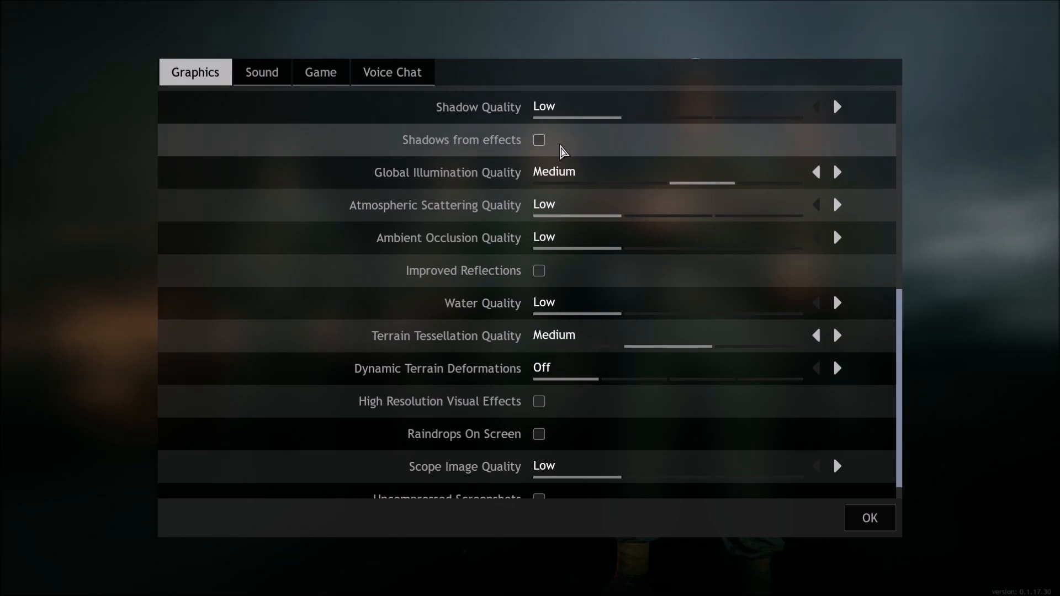
scroll(up, 3)
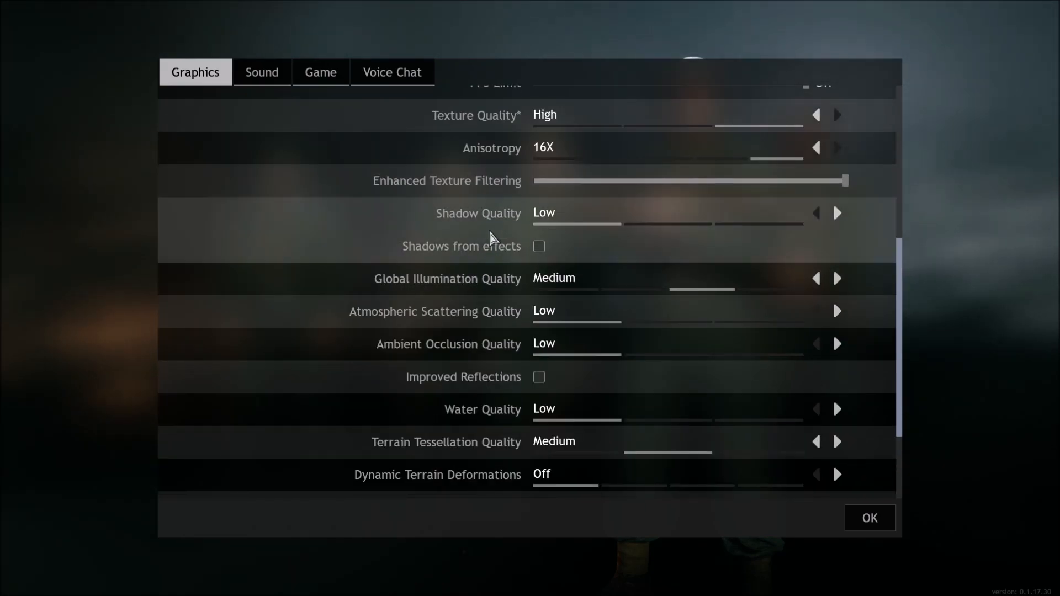
mouse_move(578, 223)
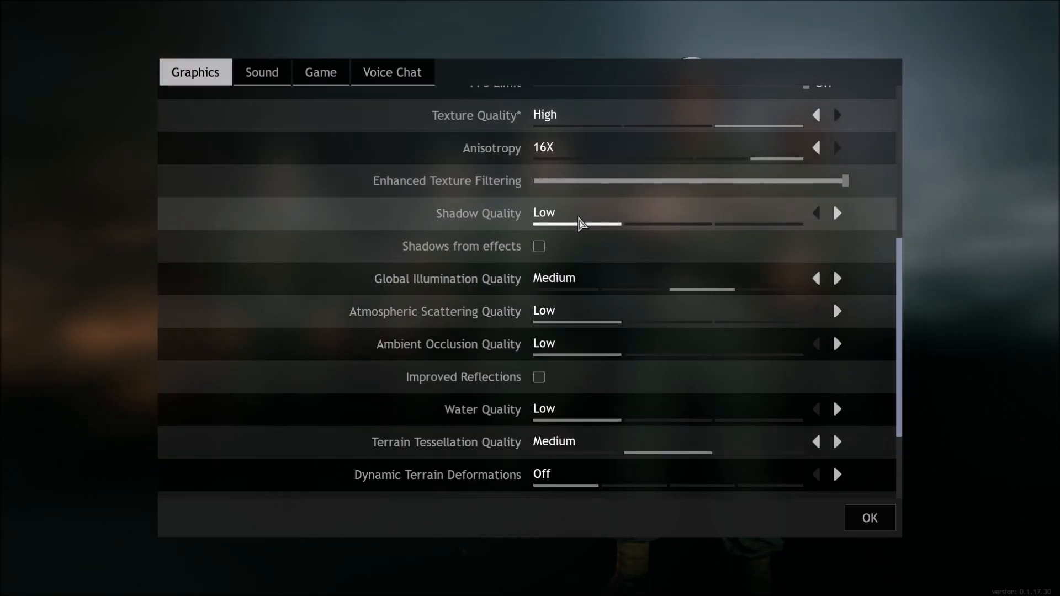
Raise Shadow Quality to High briefly, then set it back to Low.
click(837, 213)
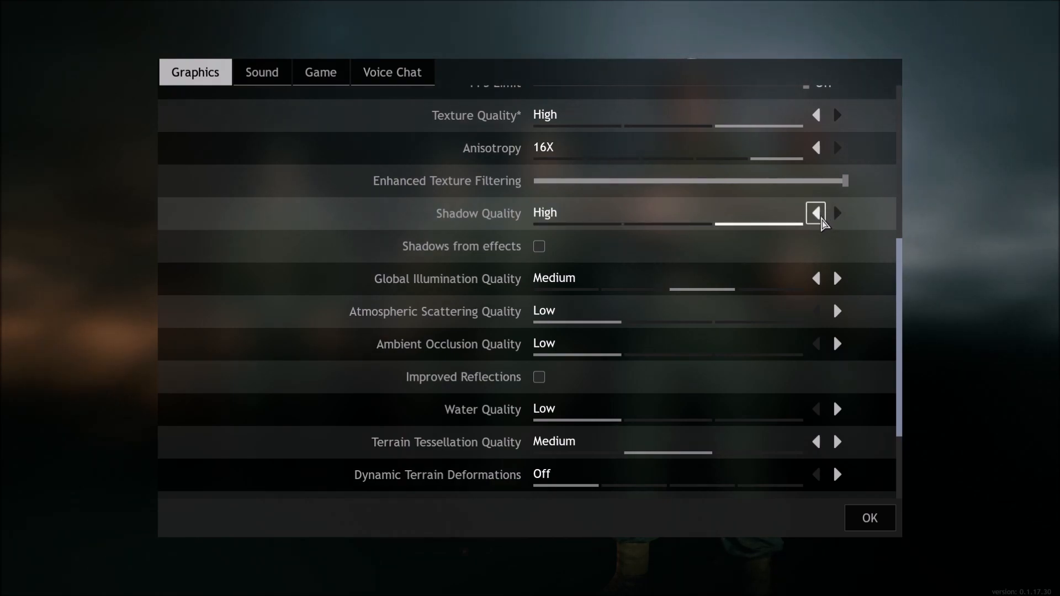
click(815, 213)
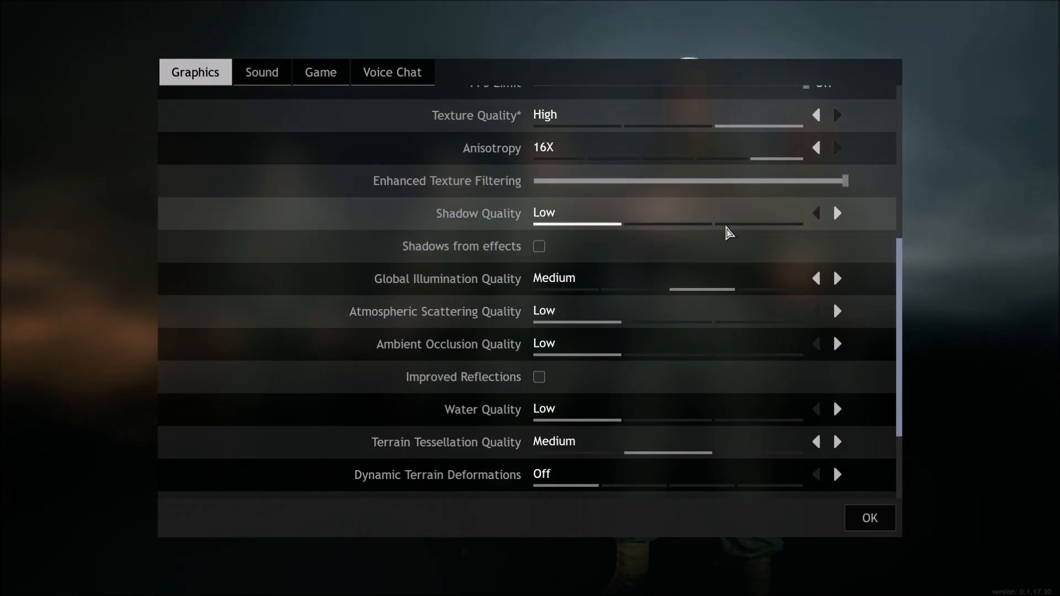
mouse_move(516, 213)
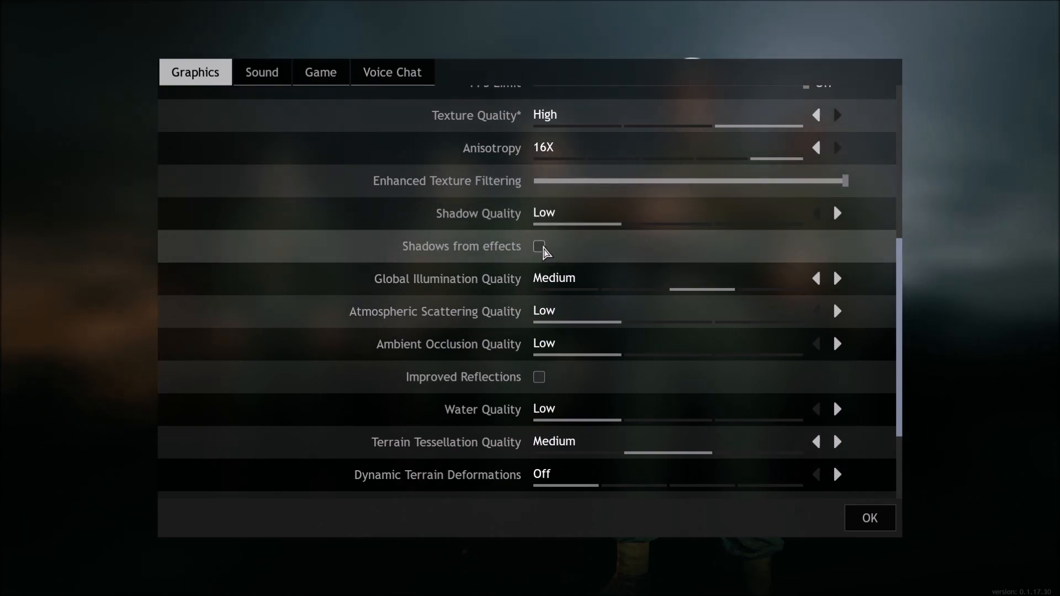
mouse_move(548, 258)
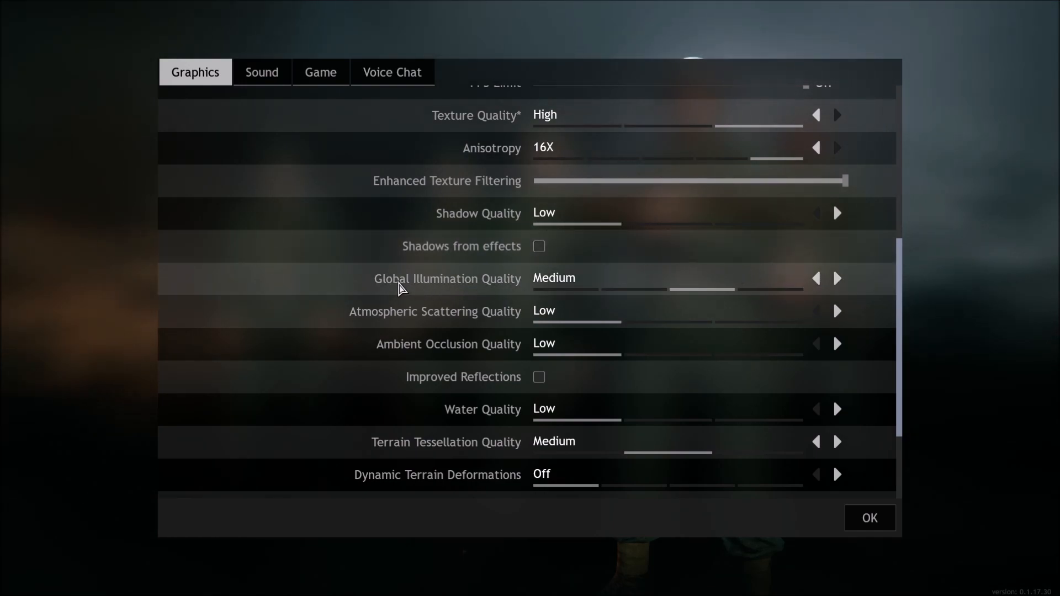
mouse_move(622, 296)
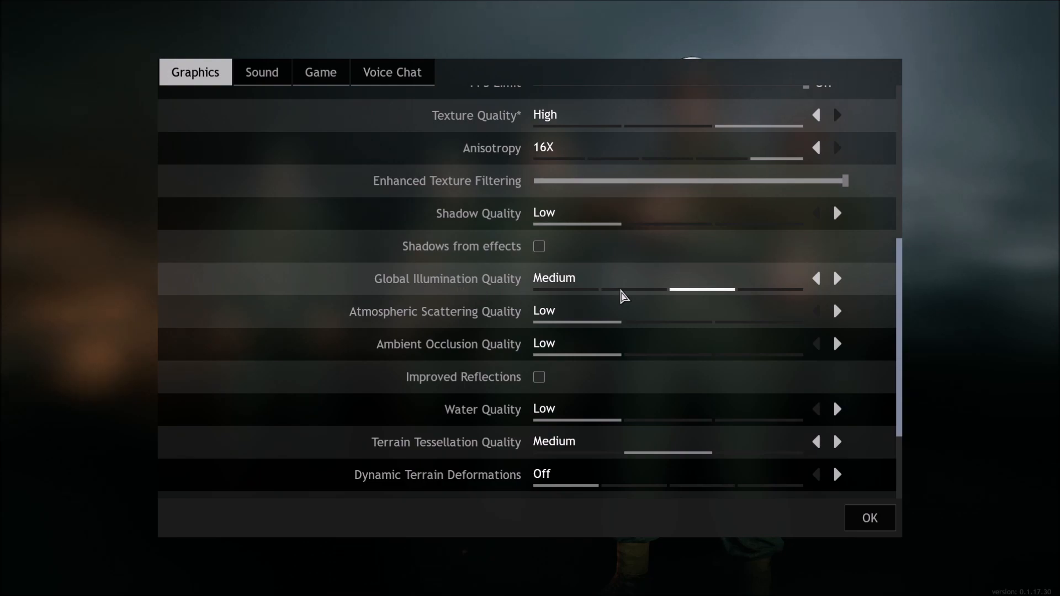
click(836, 278)
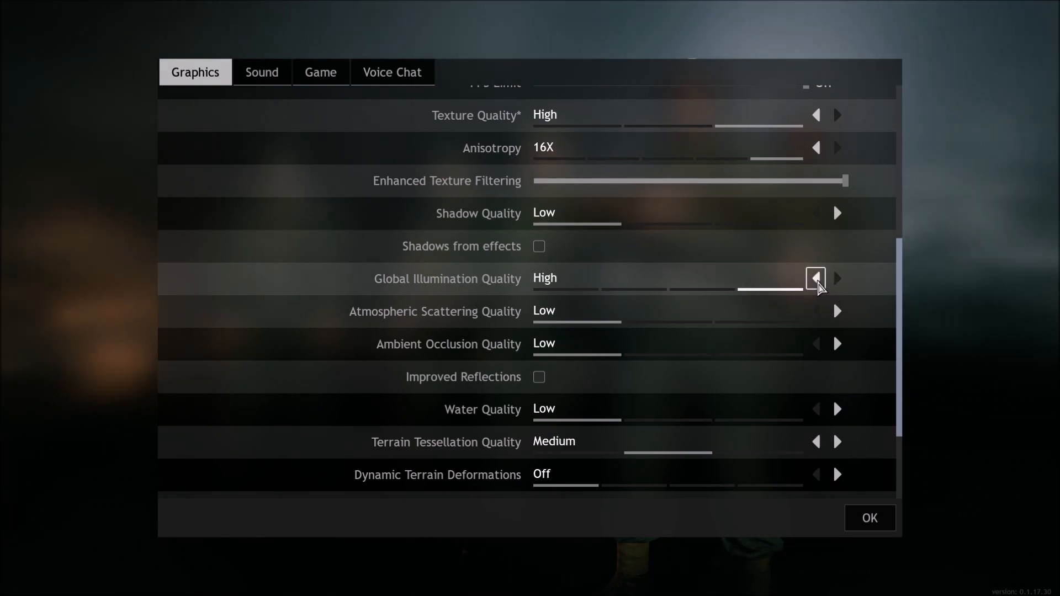
click(815, 278)
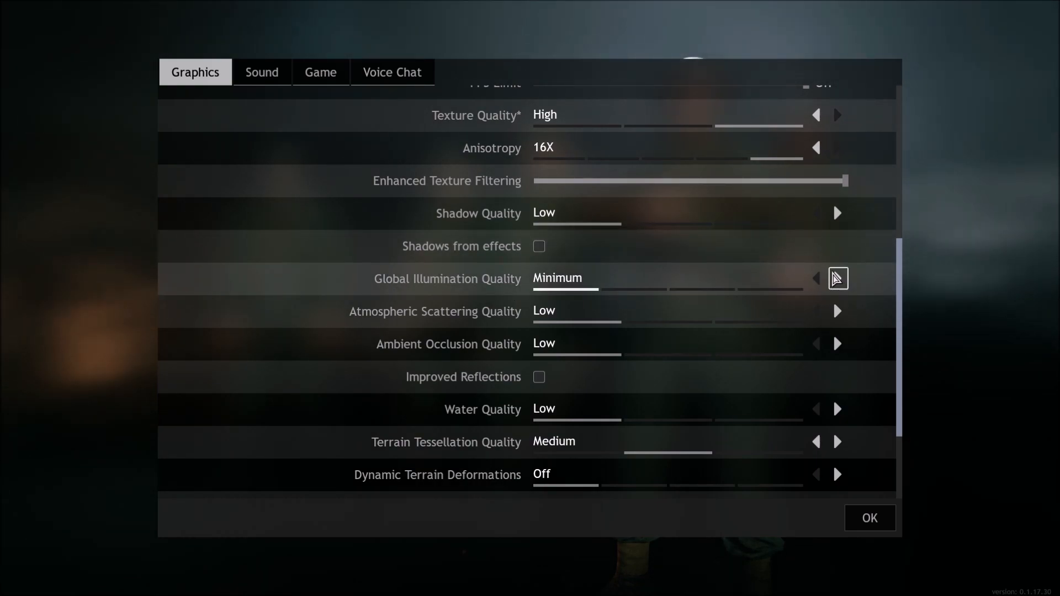
click(837, 278)
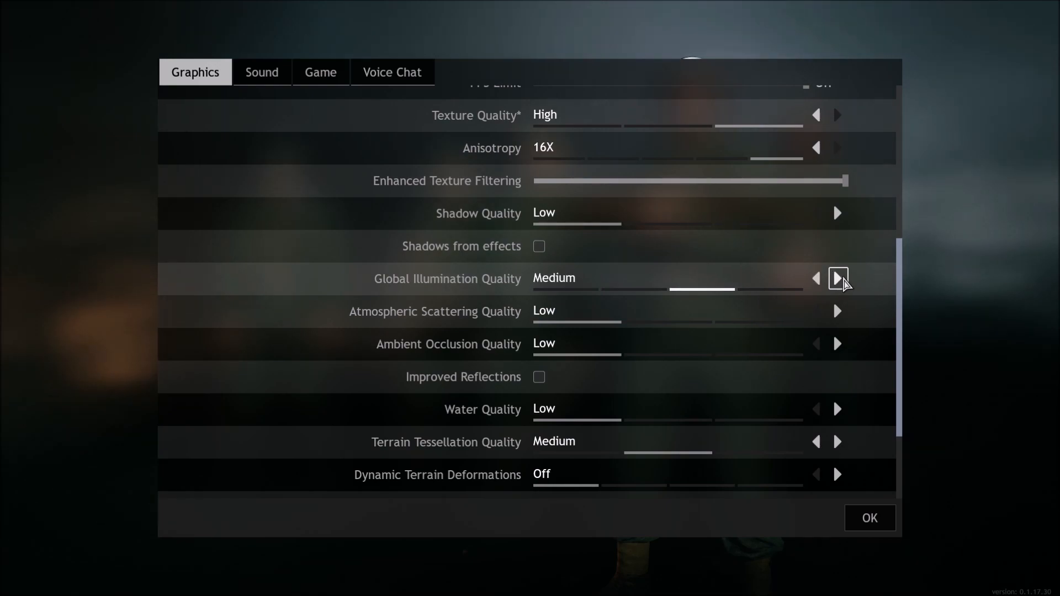
scroll(down, 3)
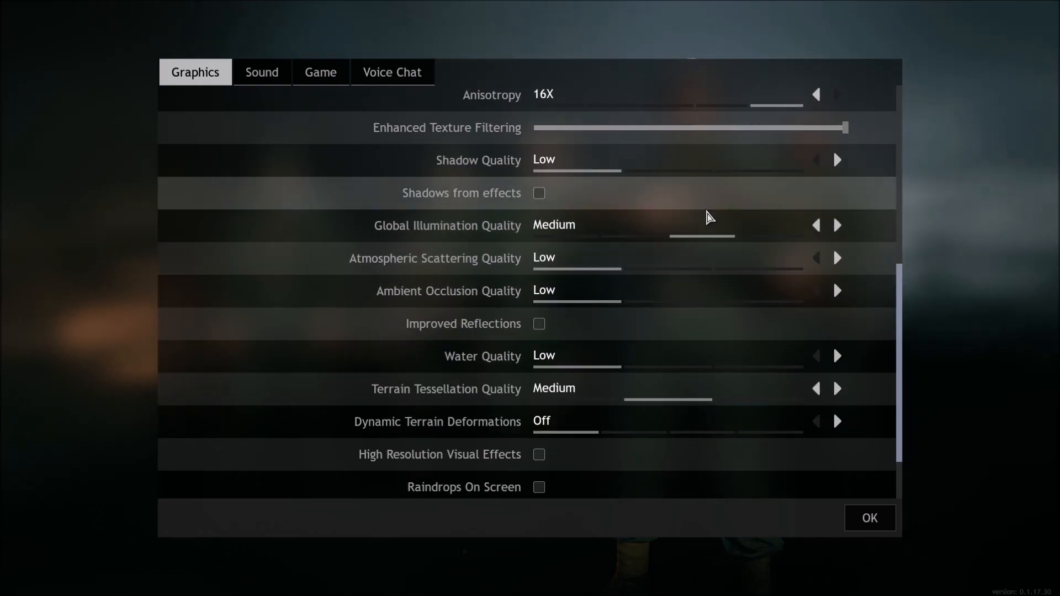
scroll(down, 3)
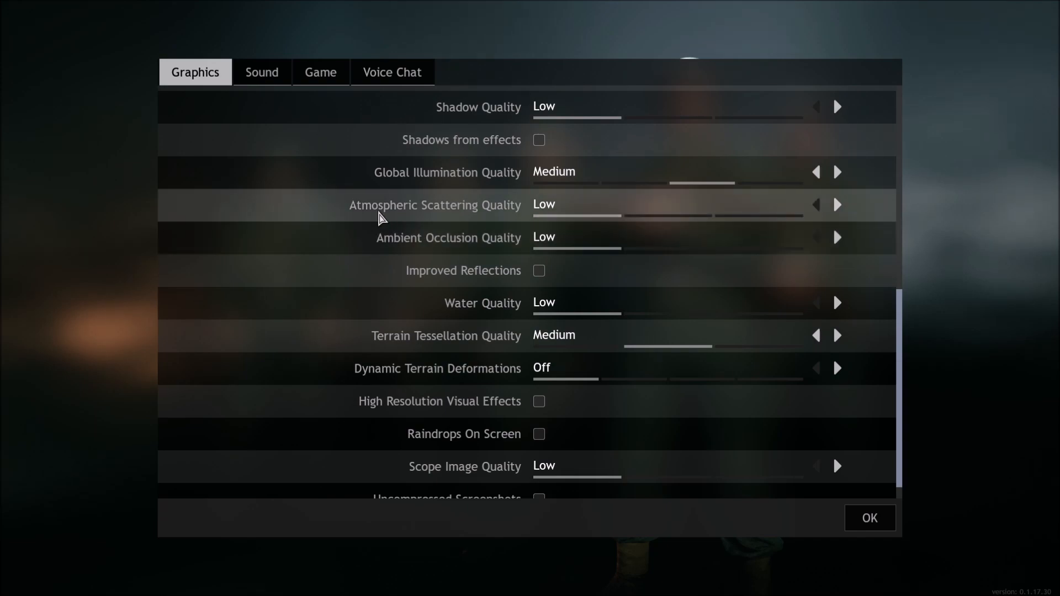
click(837, 205)
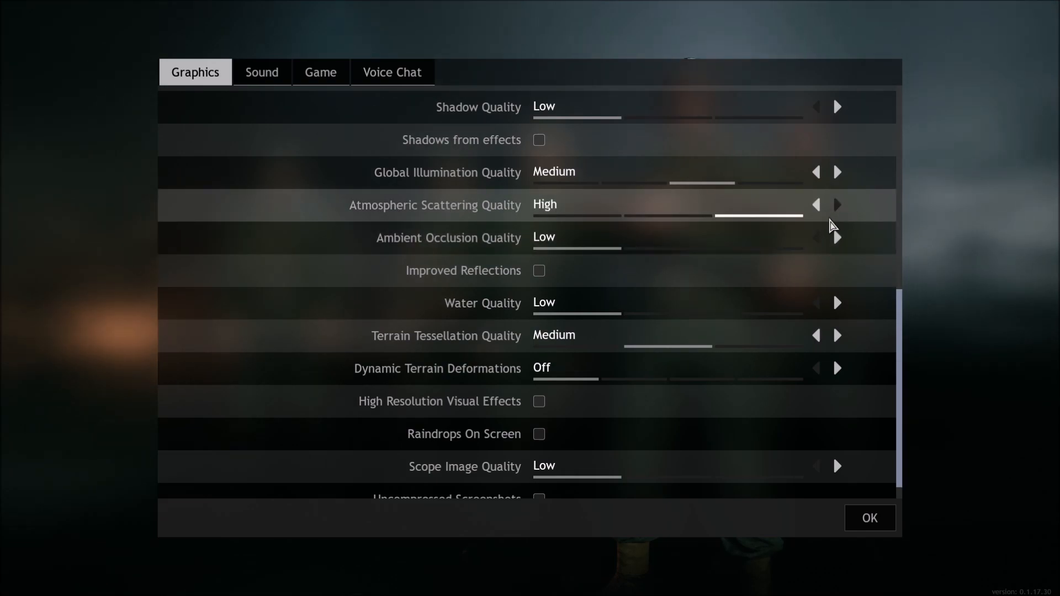
click(815, 205)
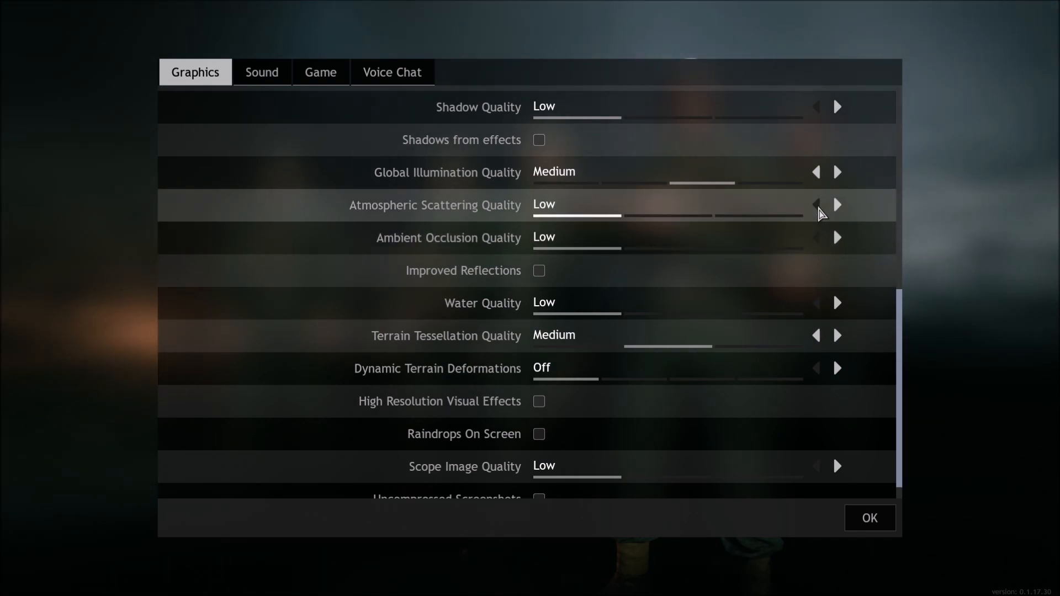
mouse_move(408, 250)
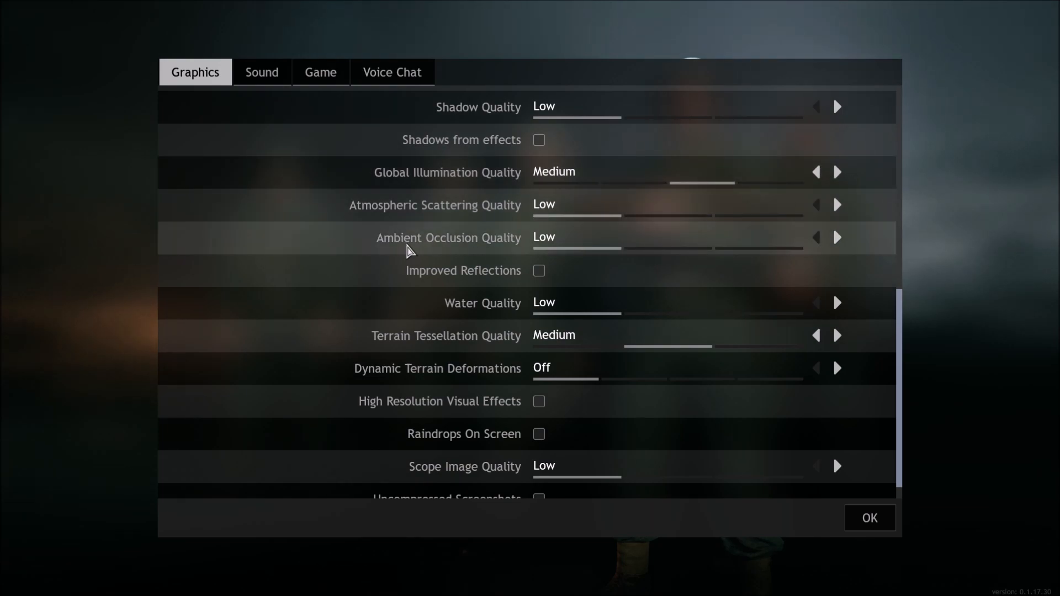
click(837, 237)
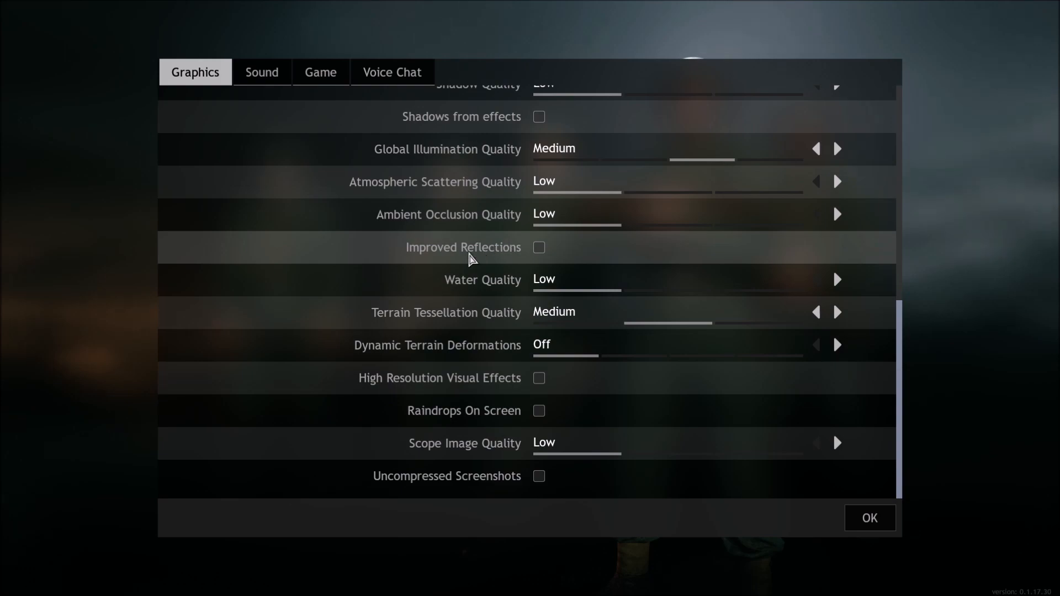
mouse_move(424, 257)
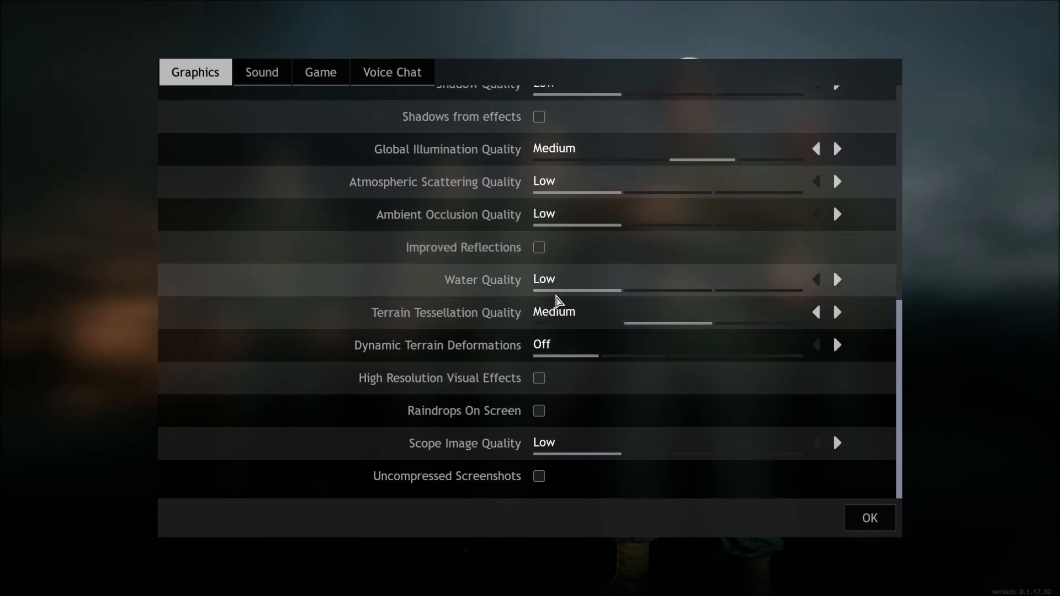
click(836, 280)
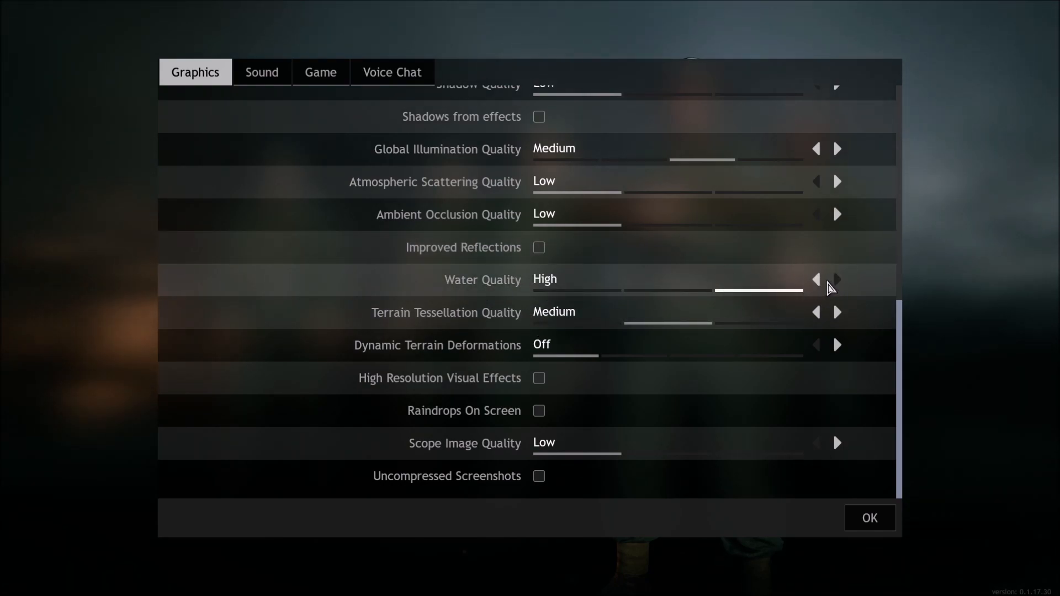
click(815, 279)
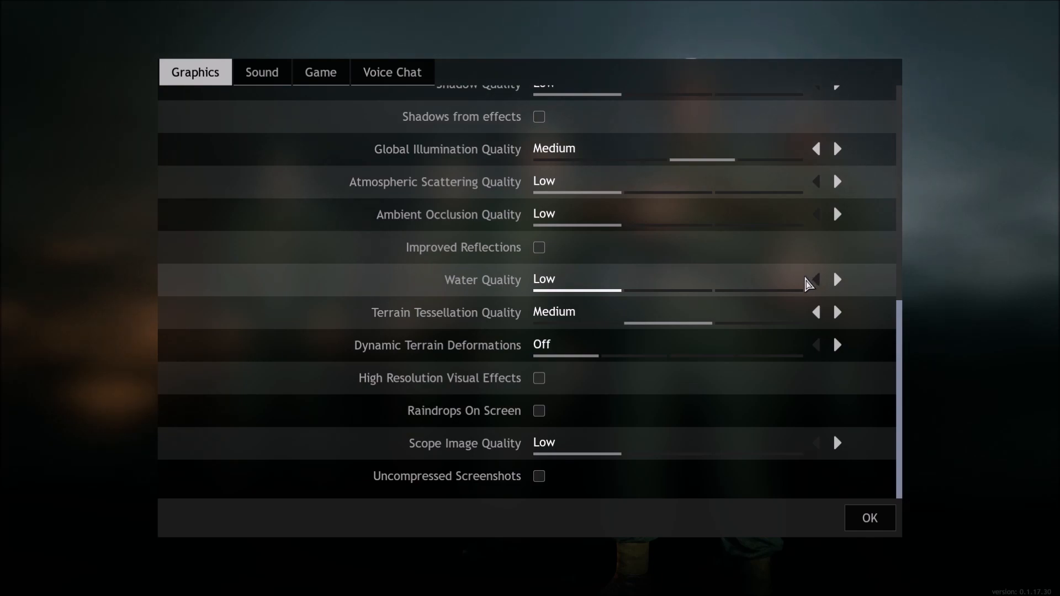
mouse_move(535, 287)
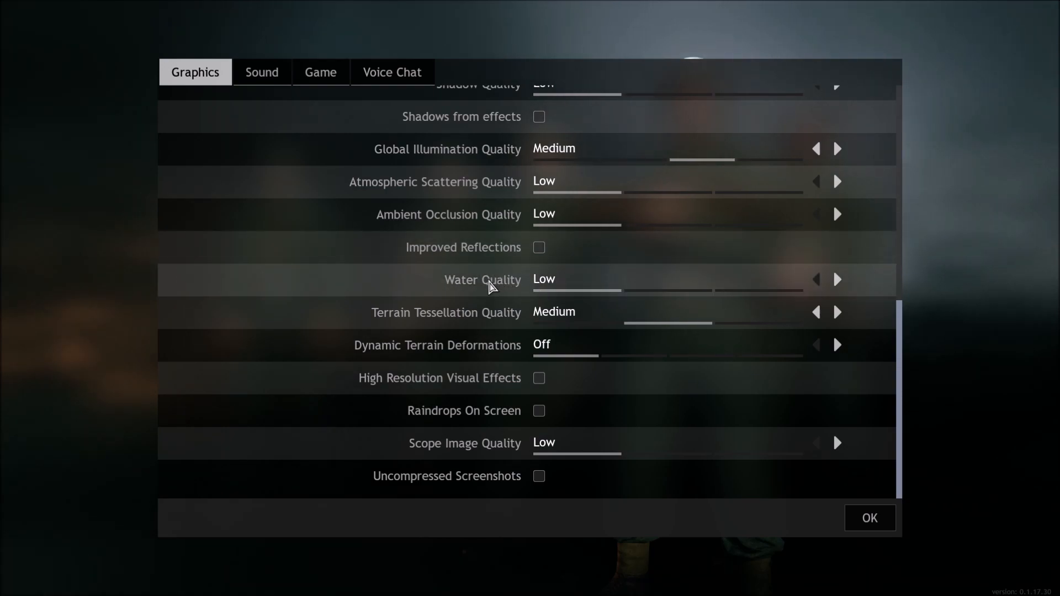
mouse_move(433, 327)
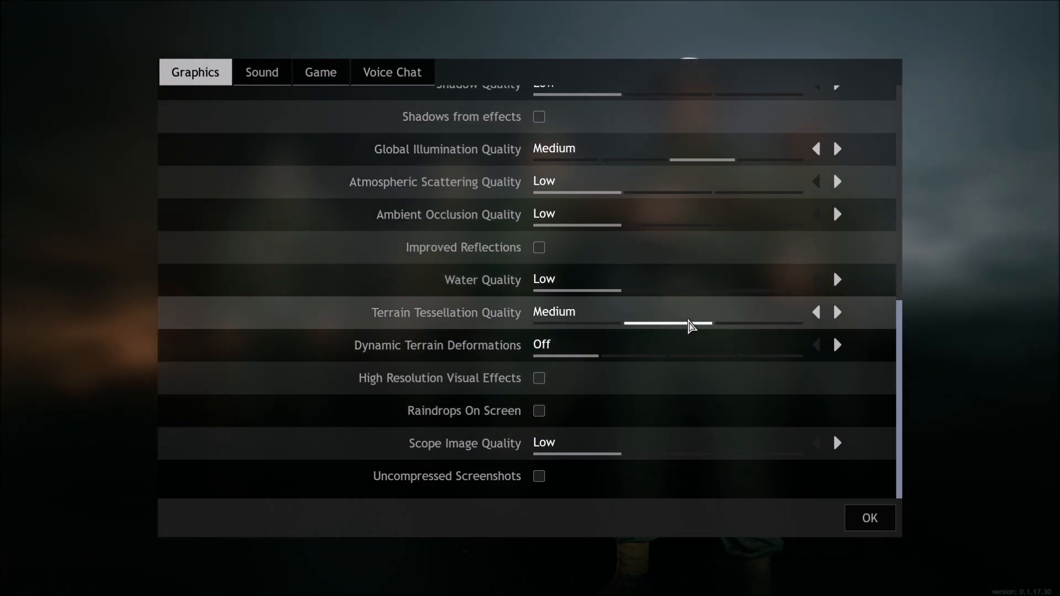
click(815, 312)
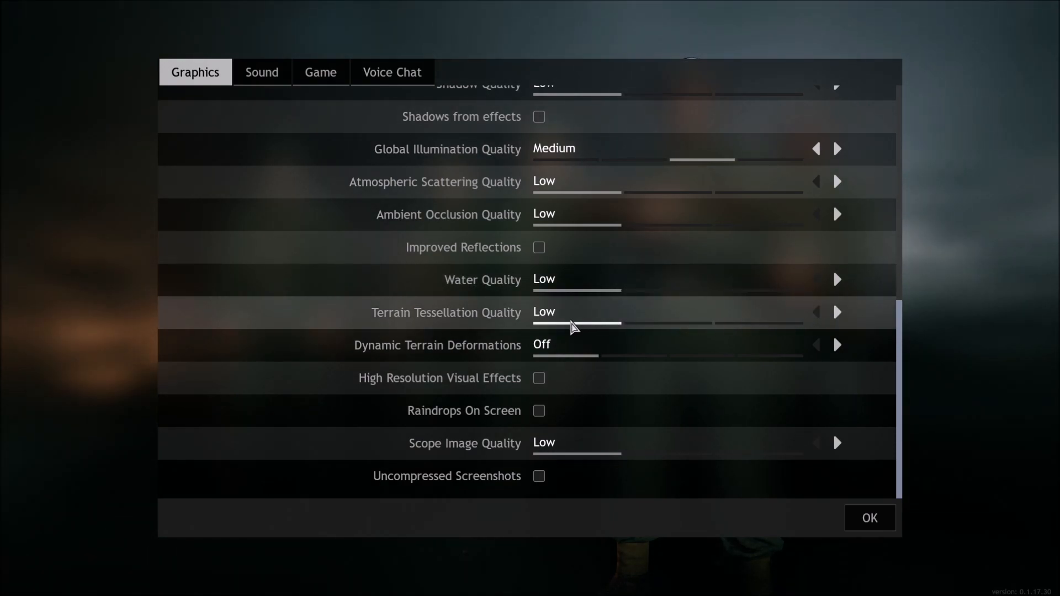
click(836, 311)
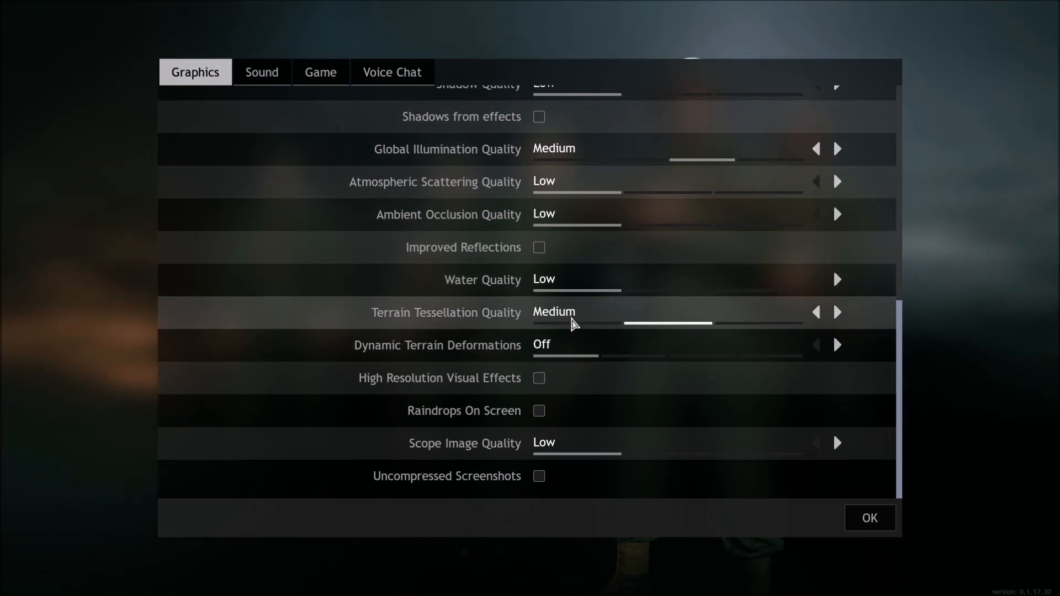
mouse_move(453, 361)
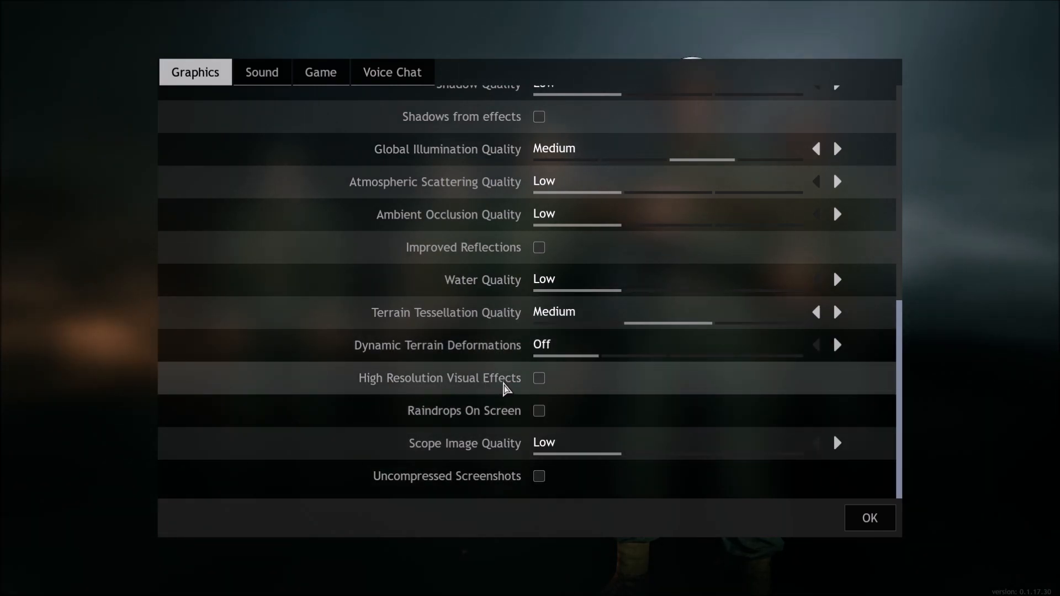
mouse_move(443, 419)
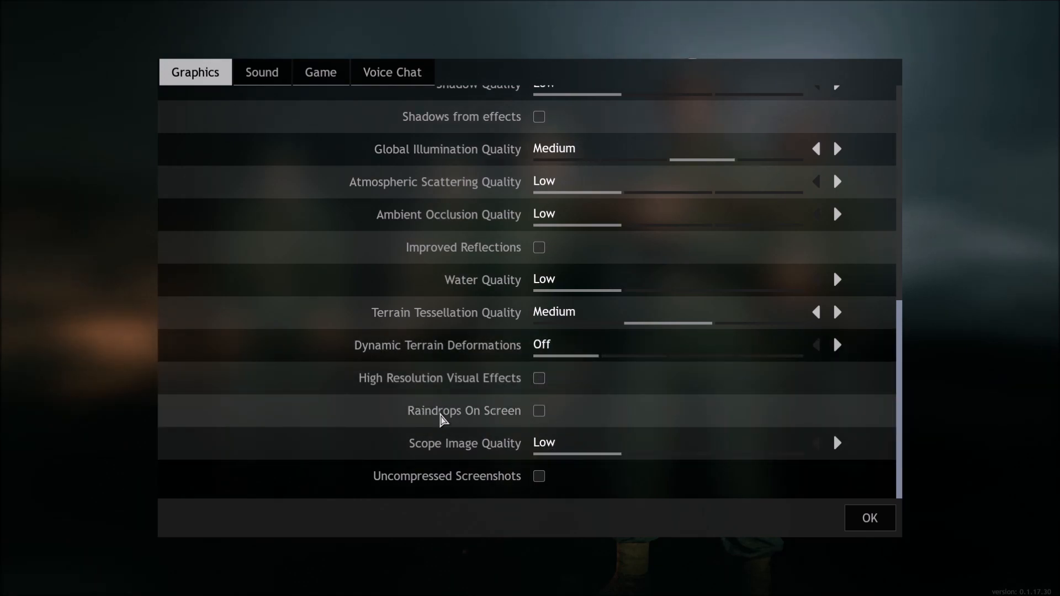
mouse_move(413, 470)
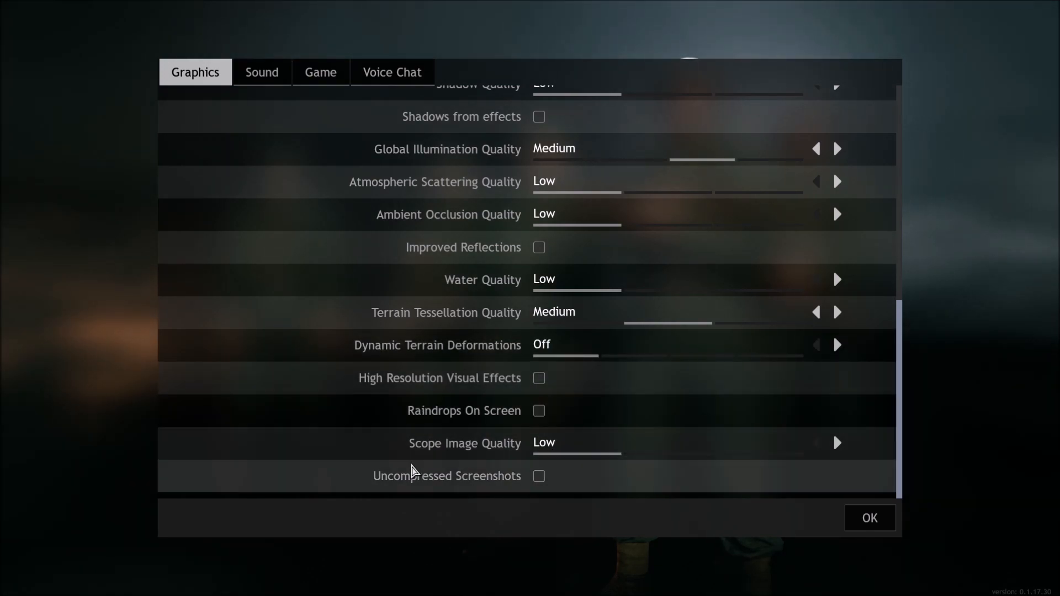
mouse_move(437, 470)
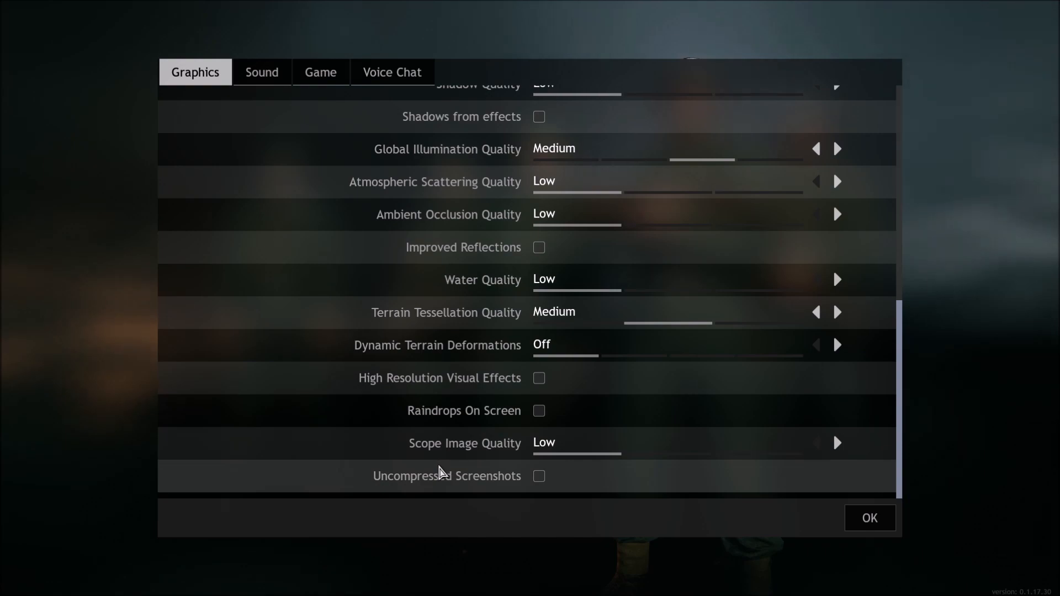
mouse_move(749, 479)
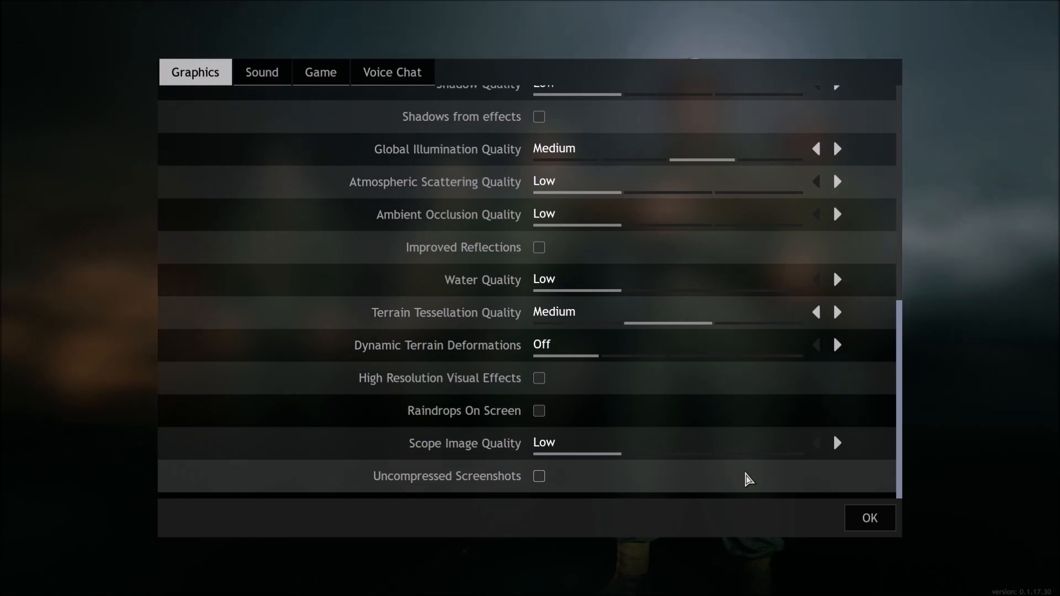
scroll(up, 3)
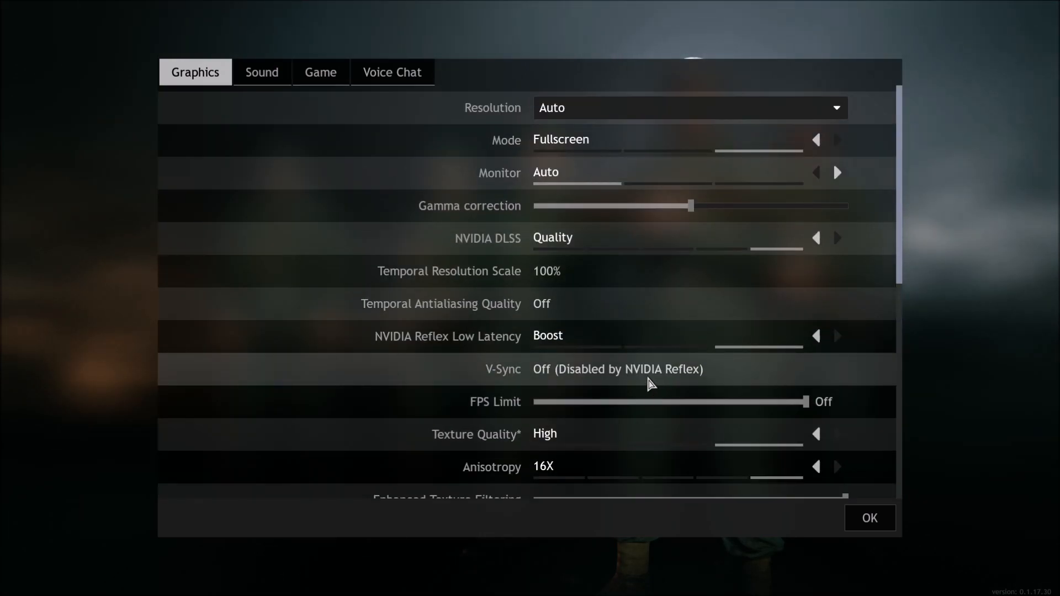
scroll(down, 3)
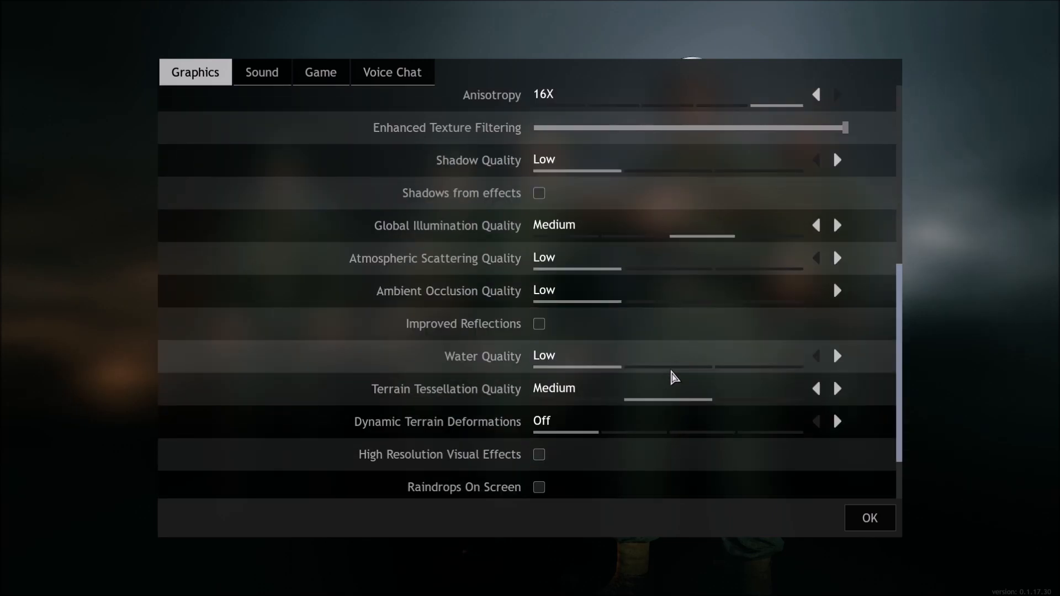
scroll(down, 3)
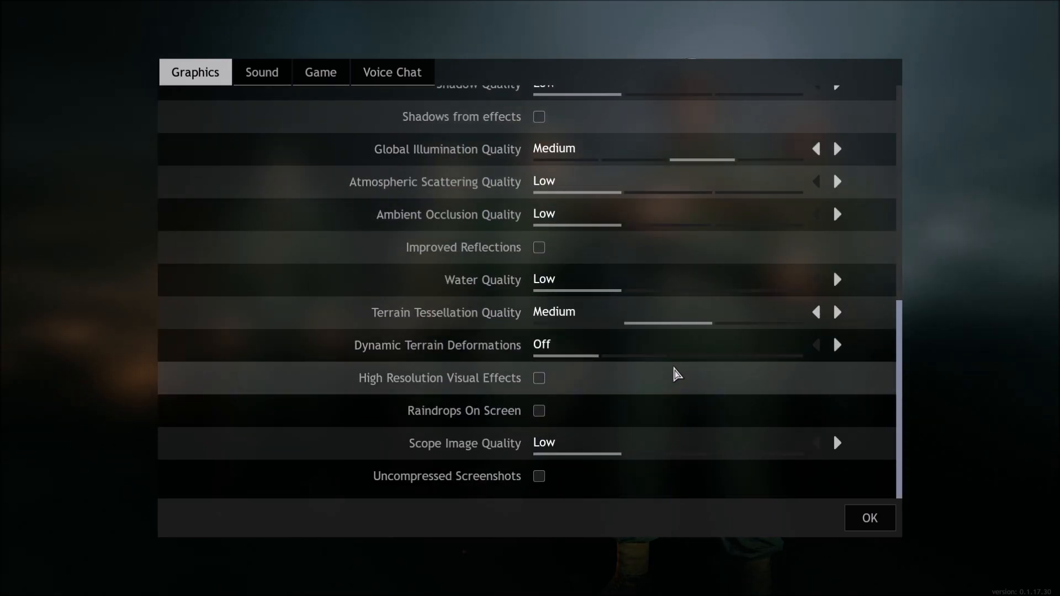